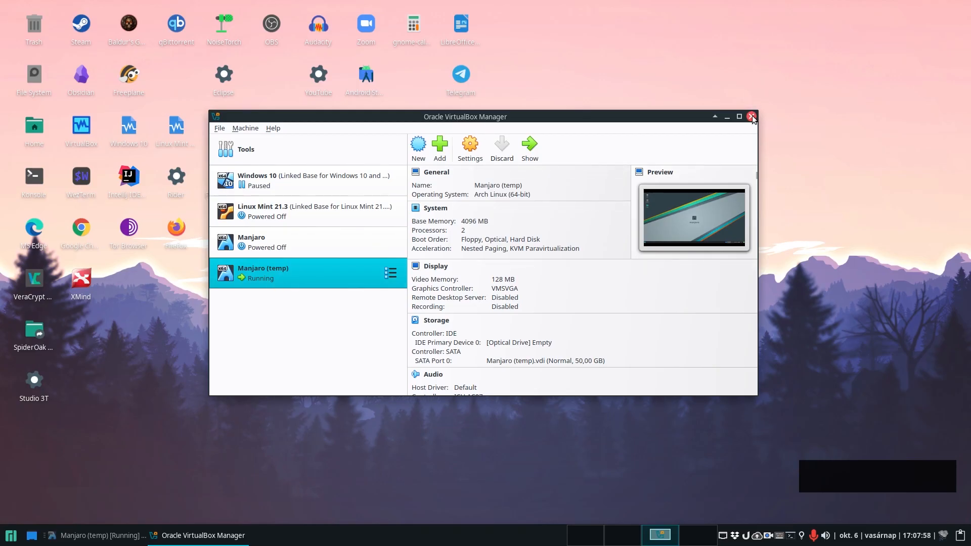
Close VirtualBox Manager and show the Manjaro guest with its Devices options listing the Guest Additions CD entry.
left_click(752, 116)
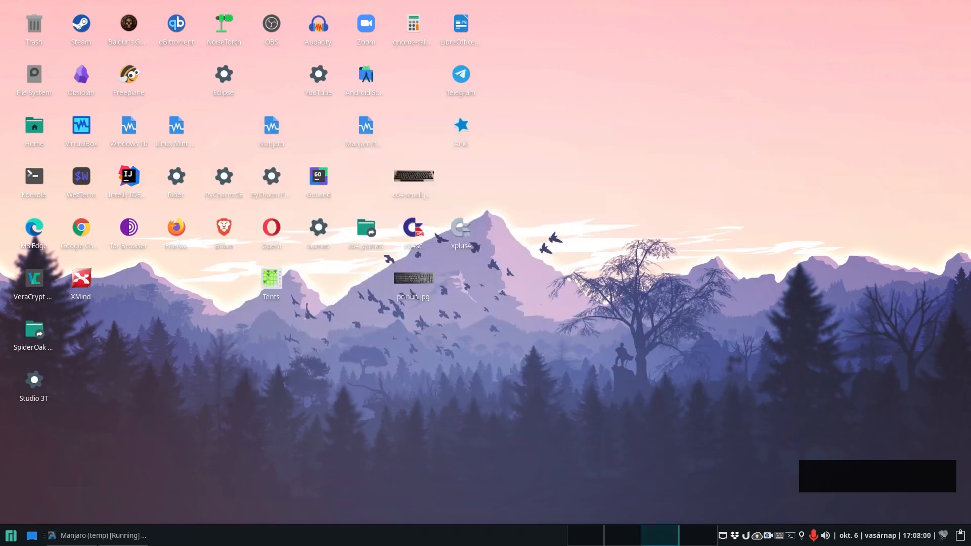
left_click(115, 18)
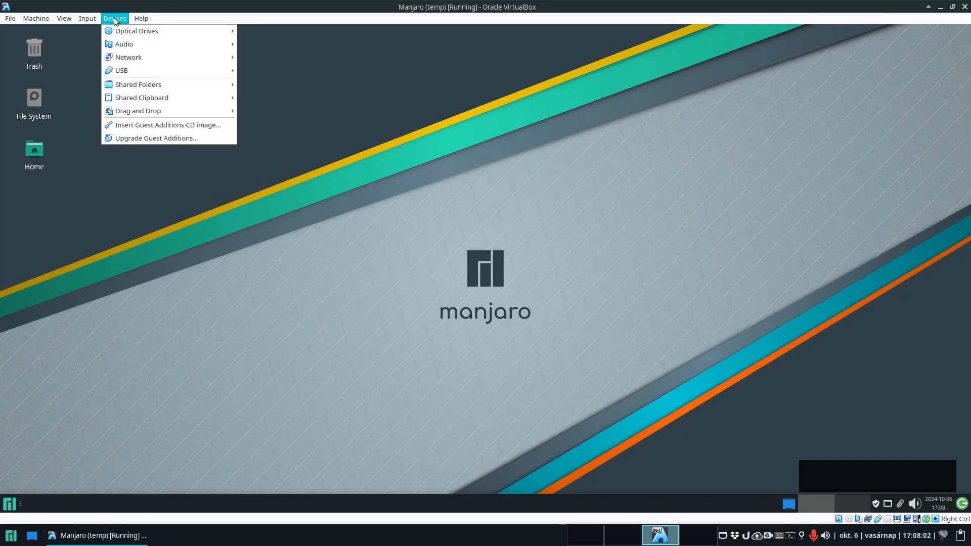
mouse_move(168, 125)
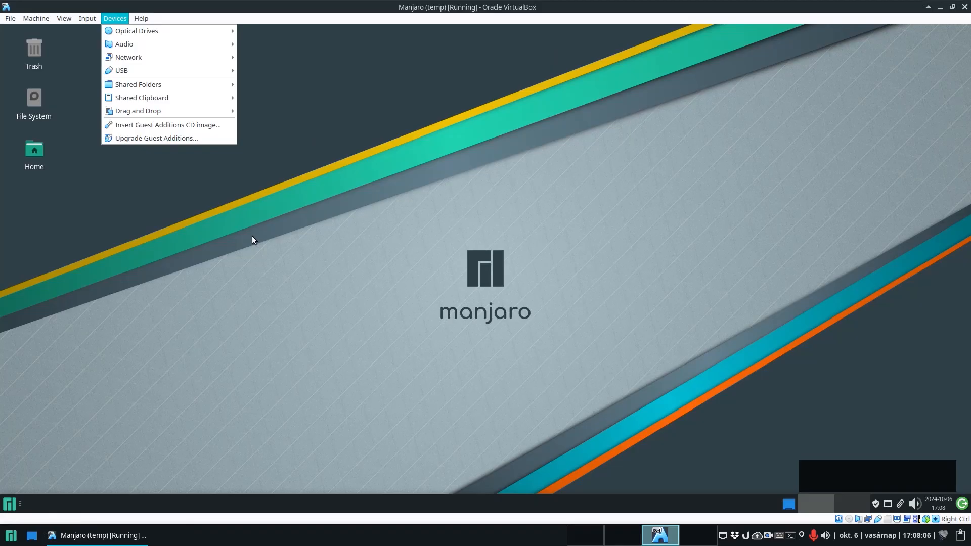
left_click(114, 19)
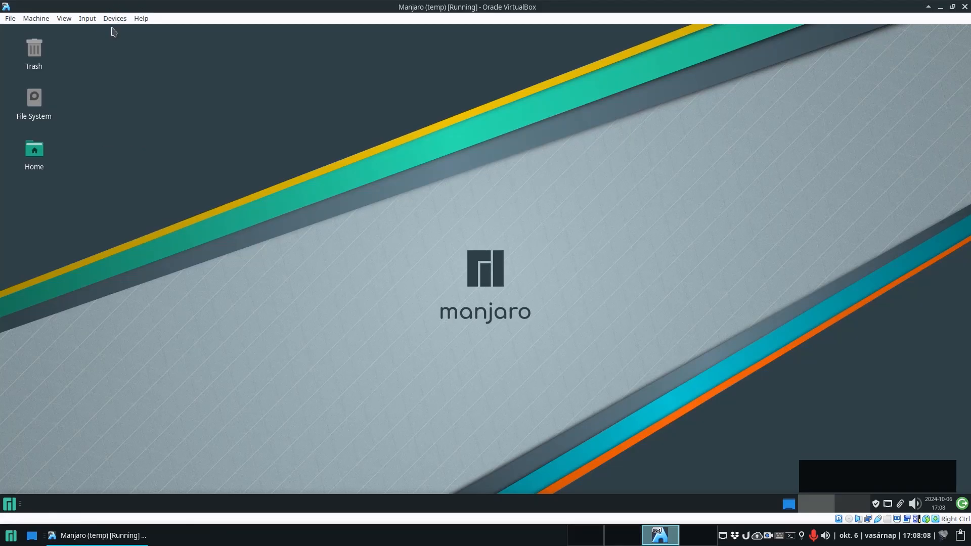
left_click(114, 18)
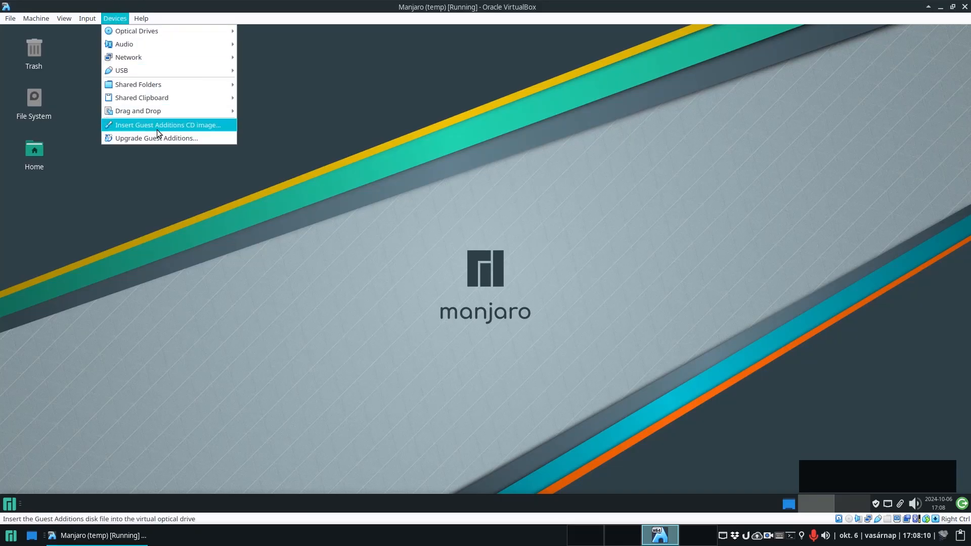
mouse_move(173, 131)
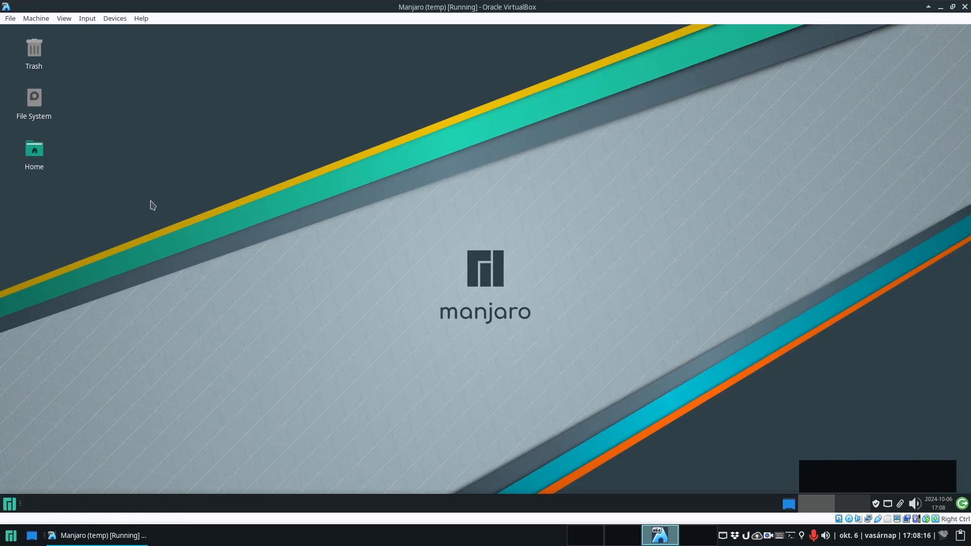
mouse_move(127, 199)
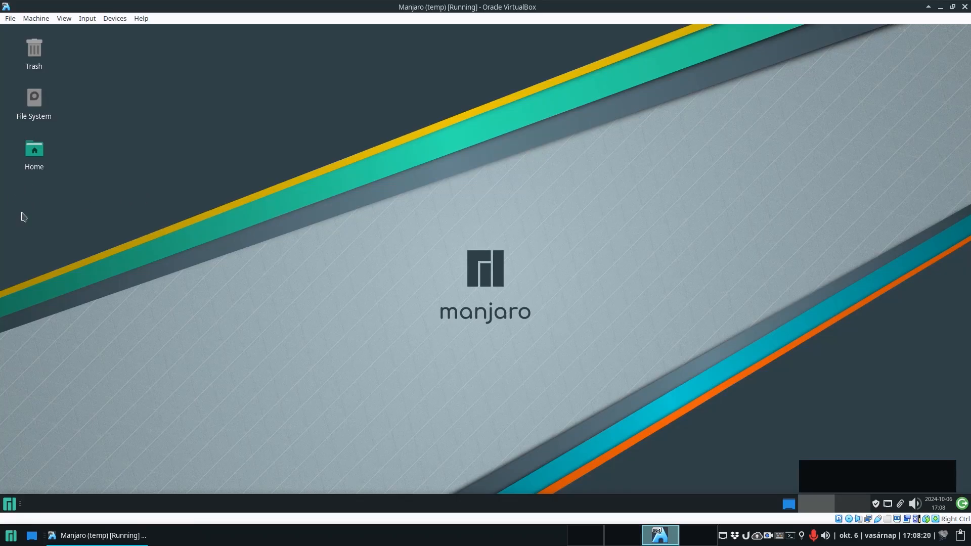
mouse_move(27, 204)
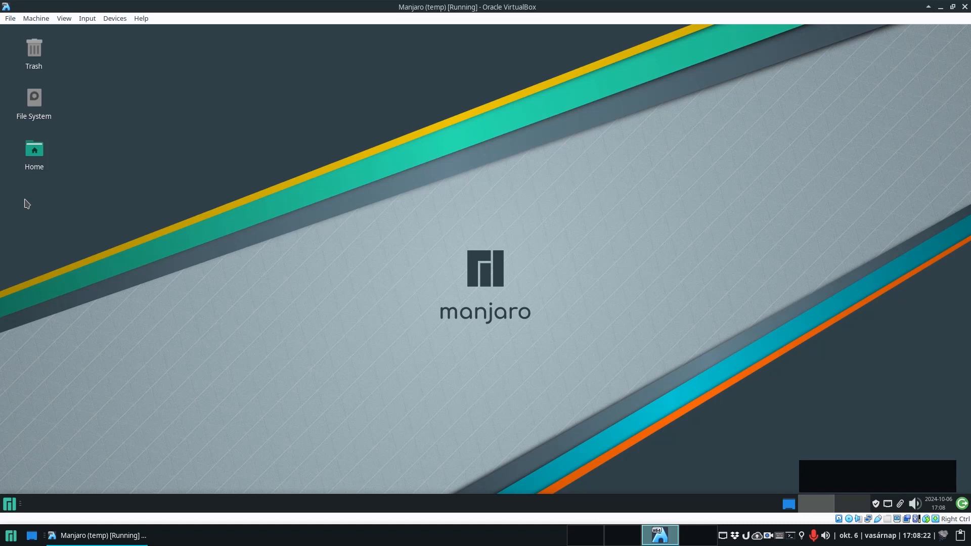
Run Upgrade Guest Additions from Devices, which ends in a failure notice.
left_click(115, 19)
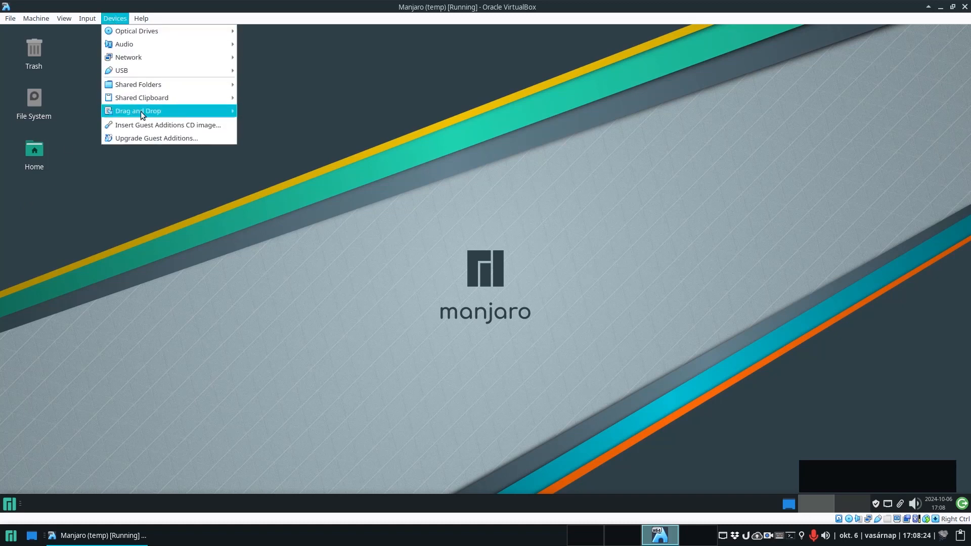
left_click(165, 141)
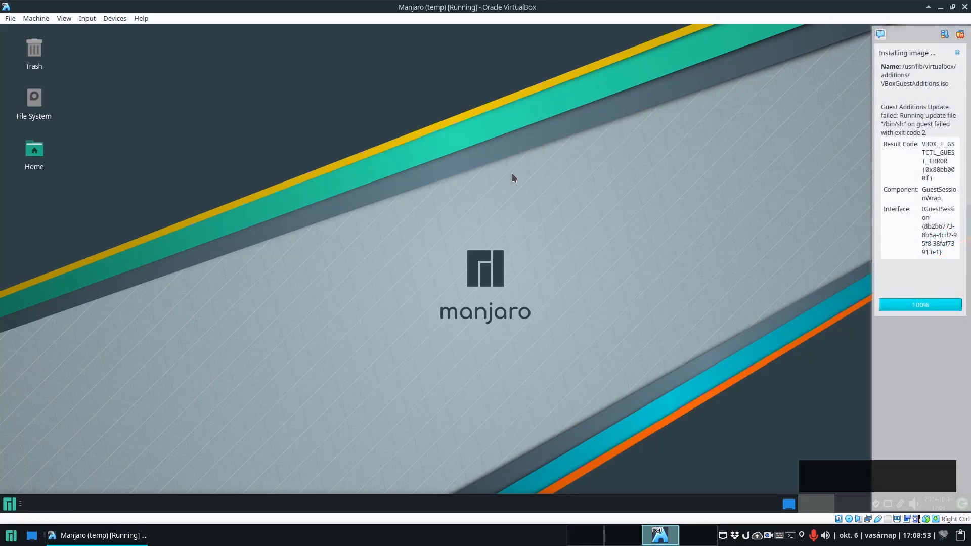
mouse_move(781, 224)
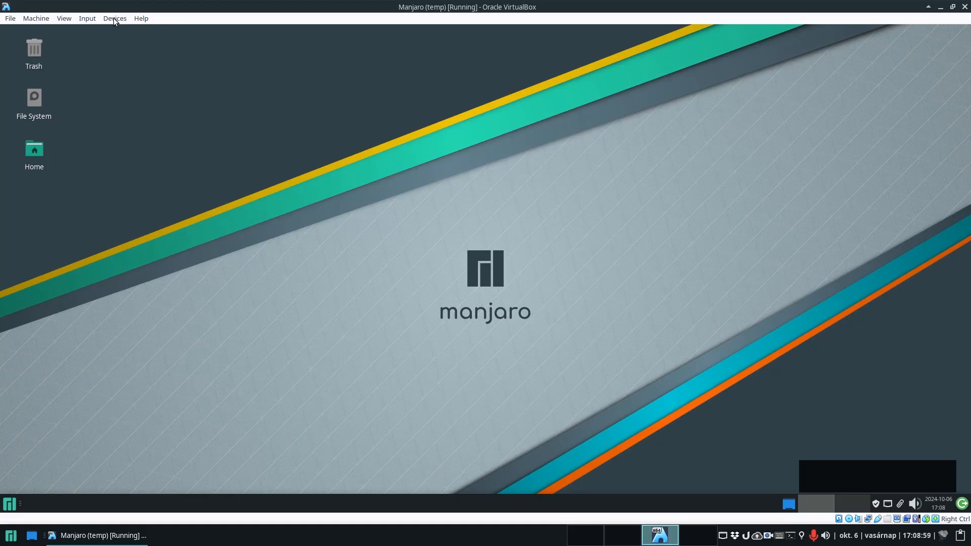
left_click(141, 18)
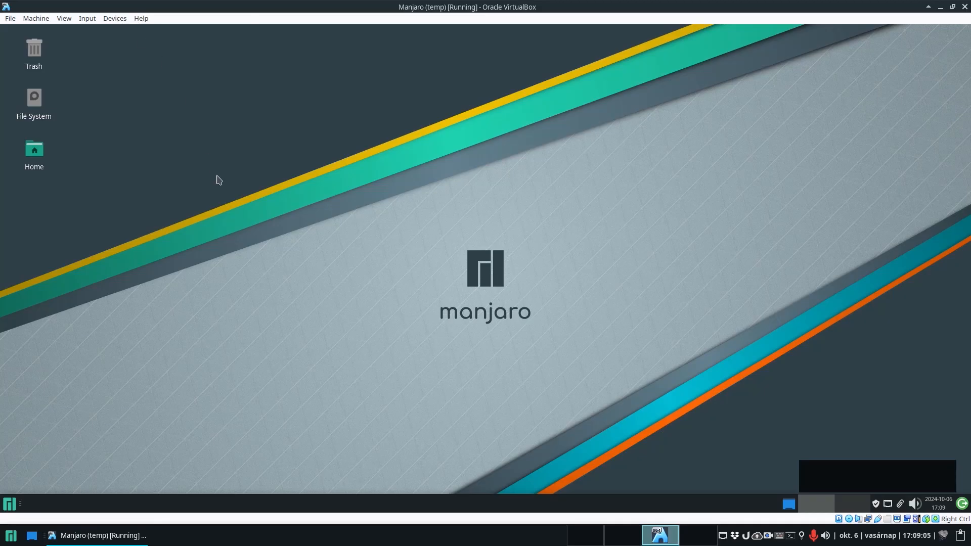
mouse_move(152, 56)
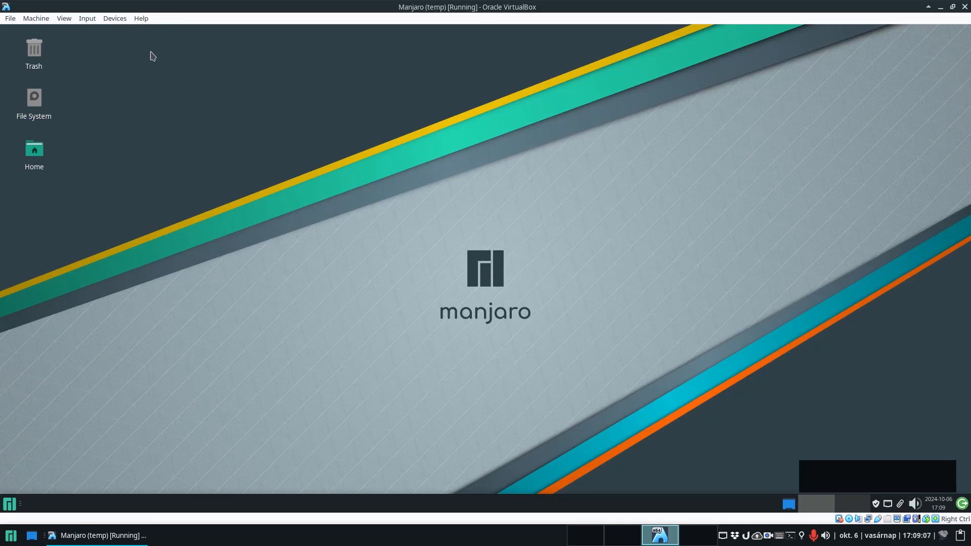
Reach the Insert Guest Additions CD image option in the Devices options instead.
left_click(114, 19)
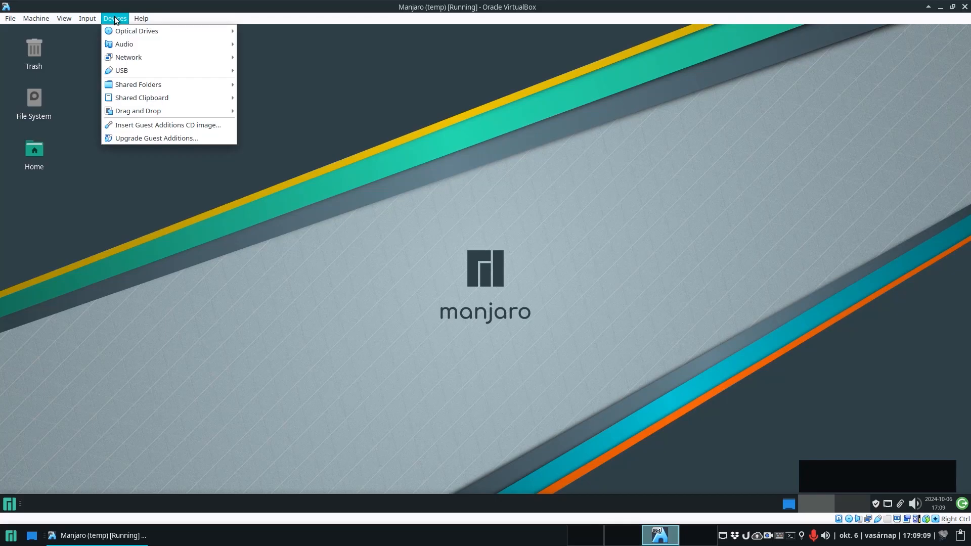
mouse_move(142, 98)
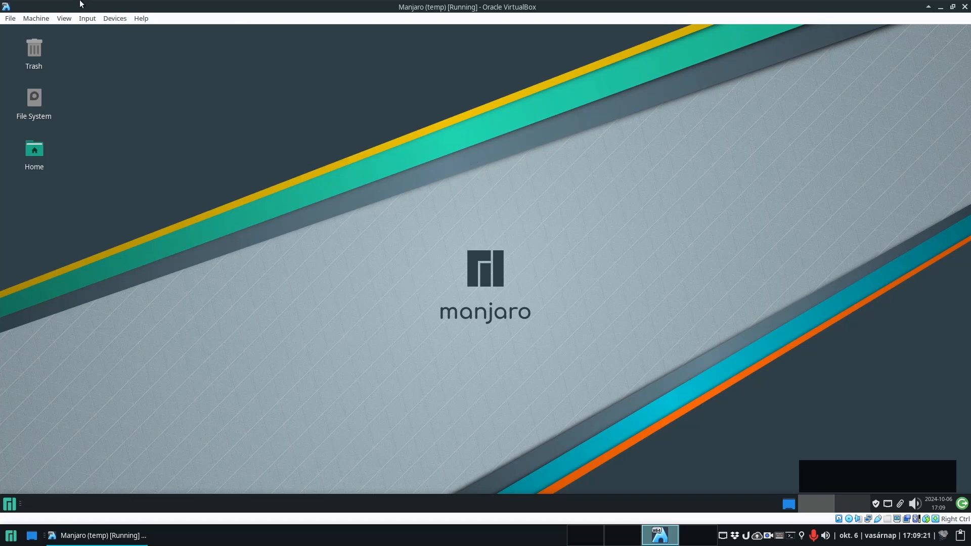
left_click(114, 18)
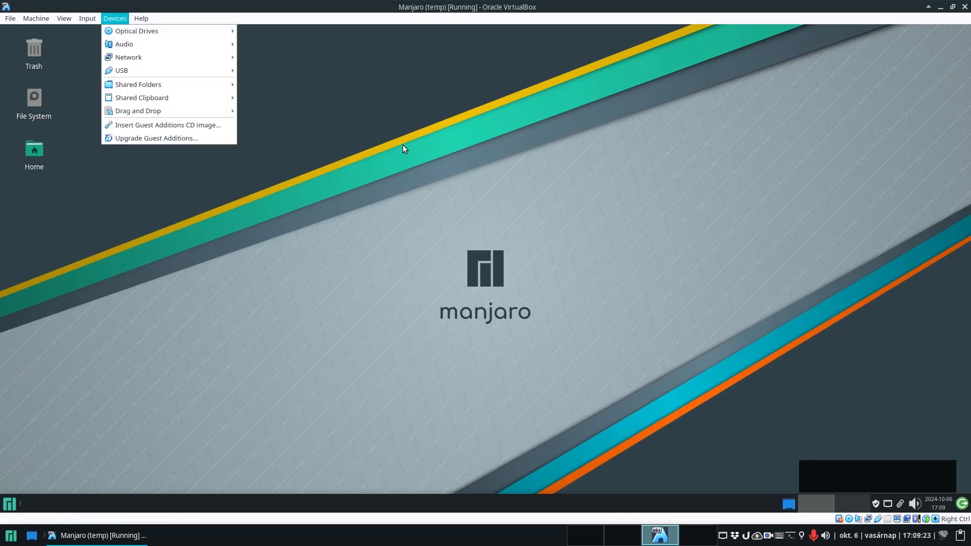
left_click(294, 123)
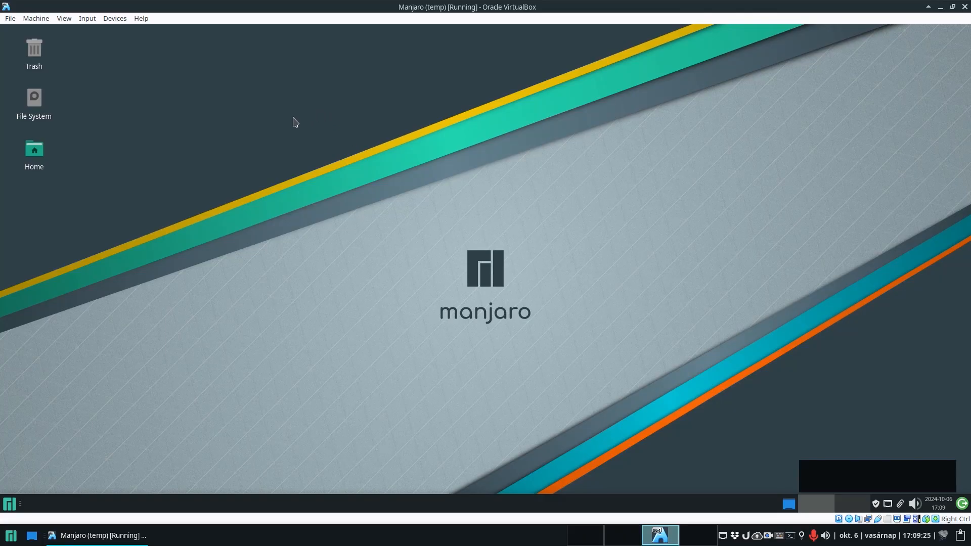
left_click(114, 18)
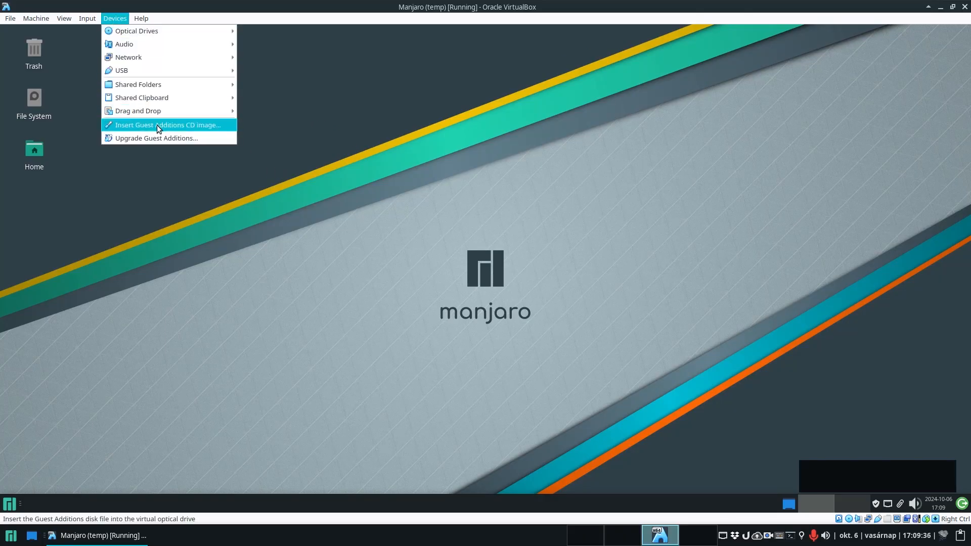
mouse_move(165, 127)
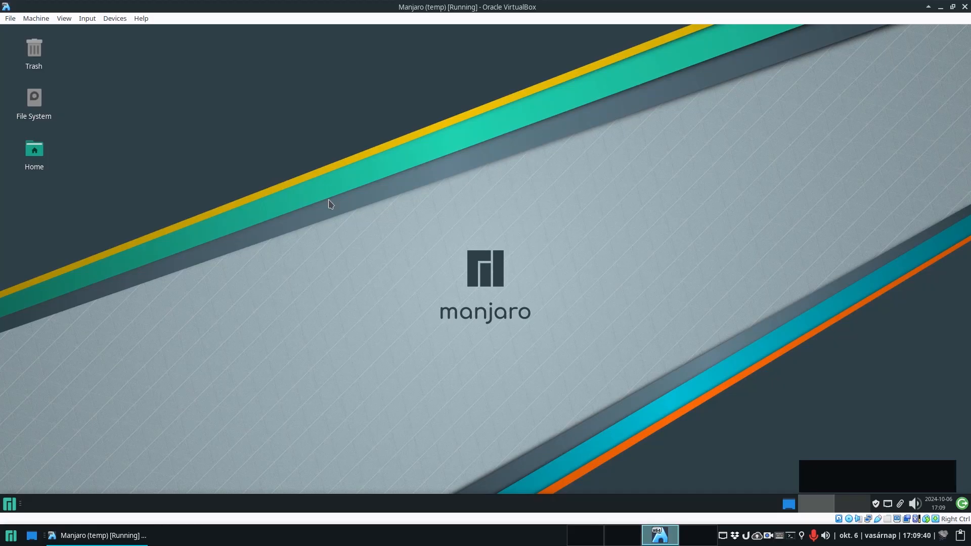
mouse_move(264, 183)
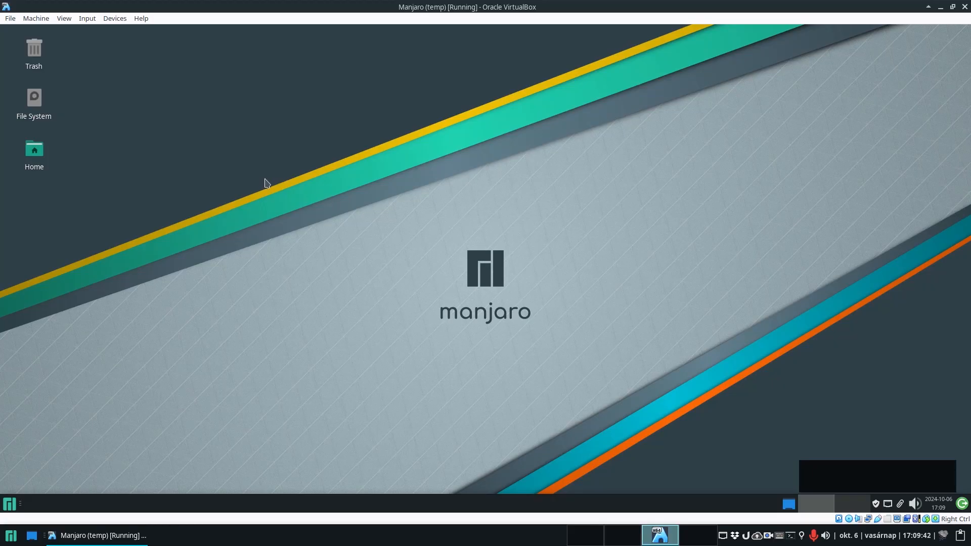
mouse_move(33, 149)
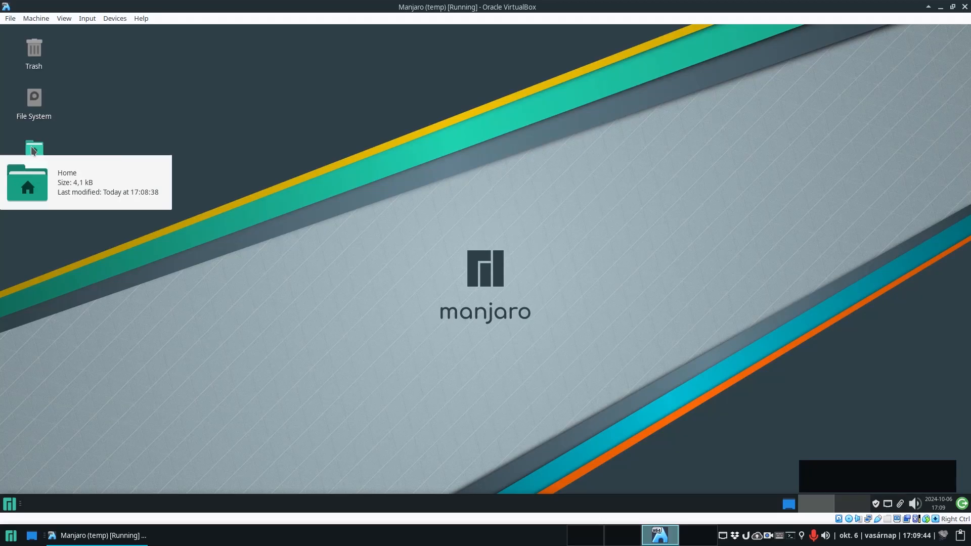
Show the home folder, eject VBox_GAs_7.1.0 and re-insert the CD image so the disc reappears under Devices.
double_click(33, 149)
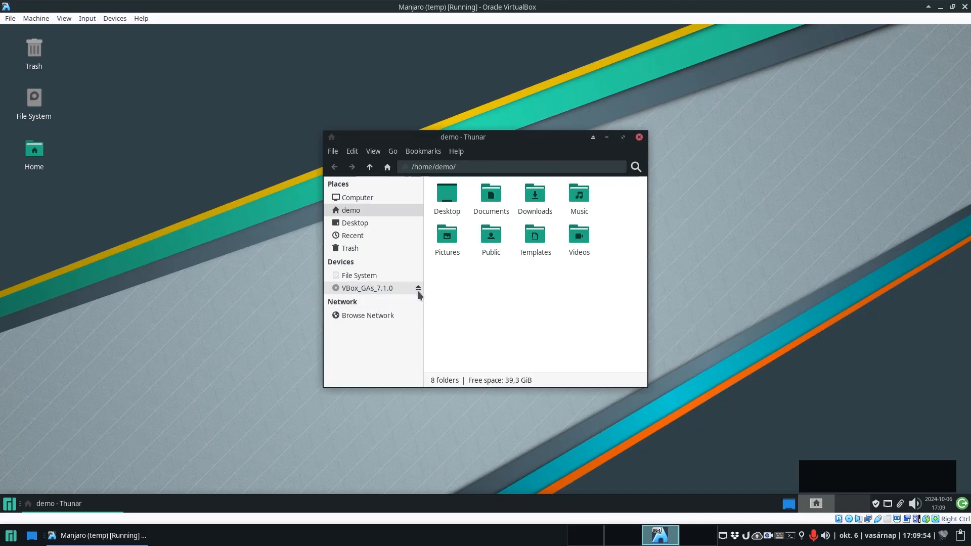
left_click(418, 288)
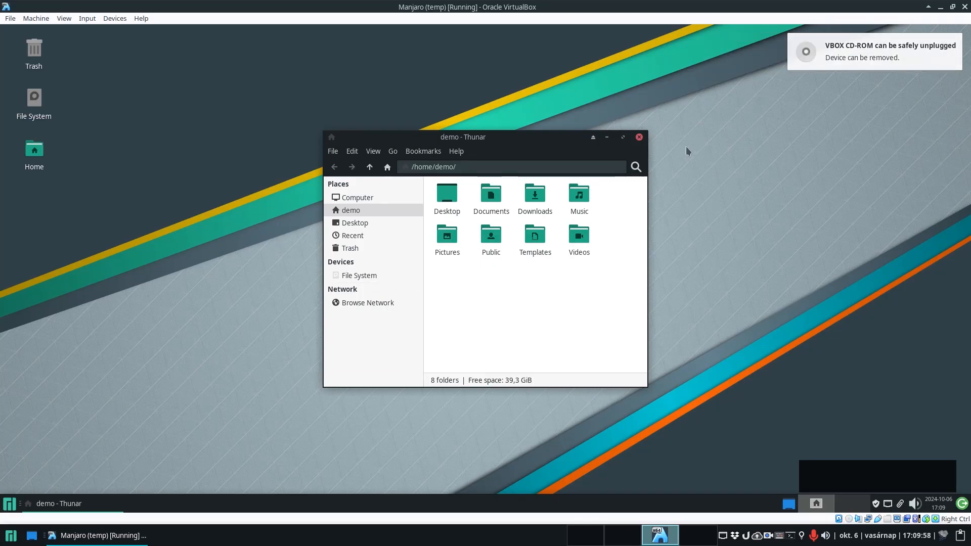
left_click_drag(462, 136, 674, 182)
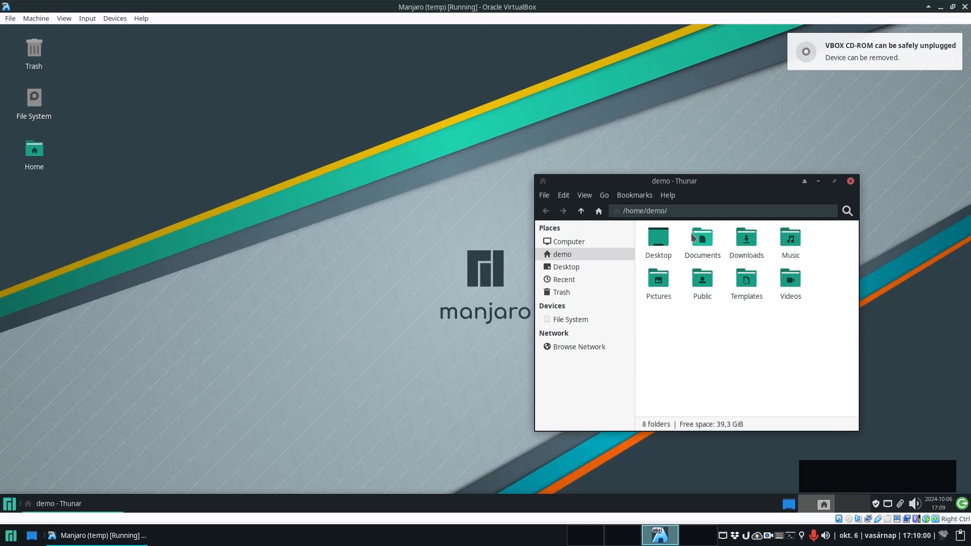
left_click(114, 18)
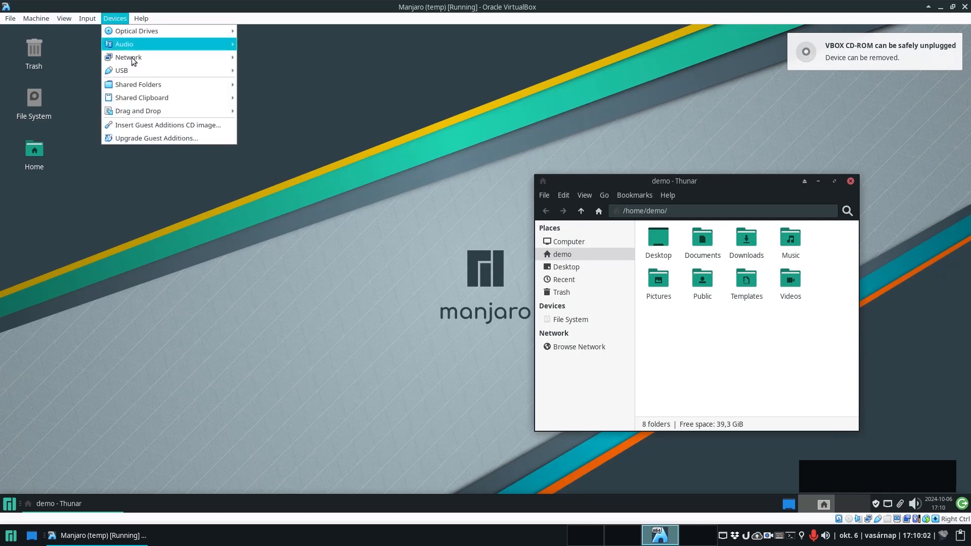
mouse_move(139, 110)
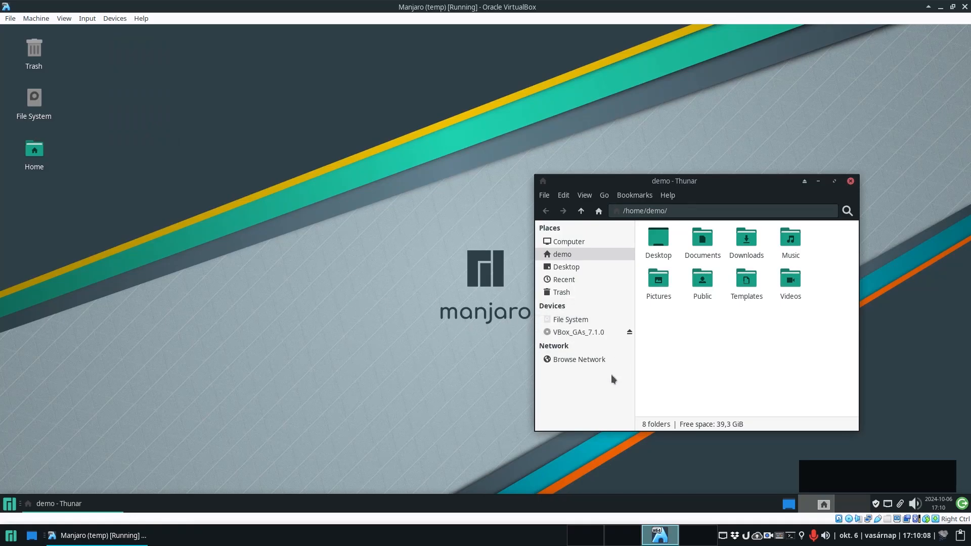
mouse_move(698, 139)
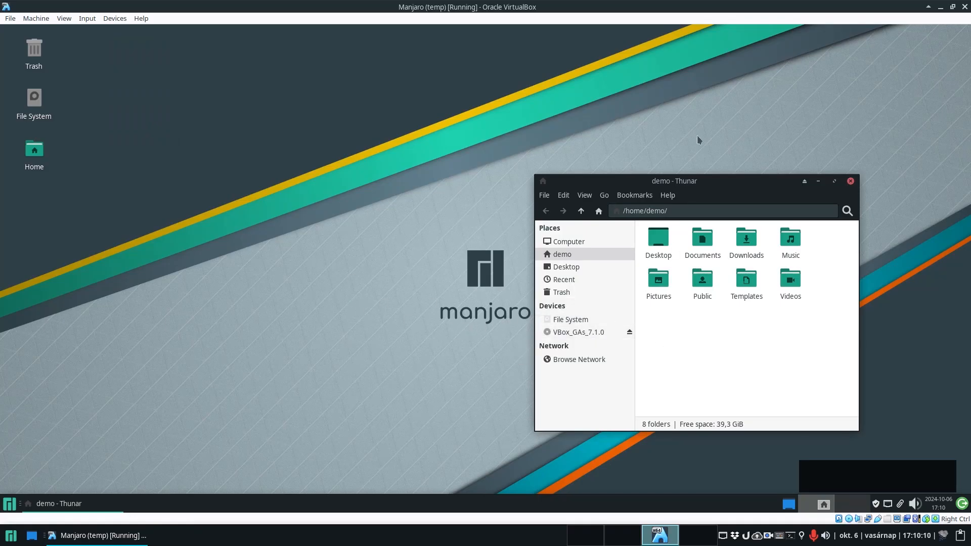
left_click_drag(674, 181, 360, 83)
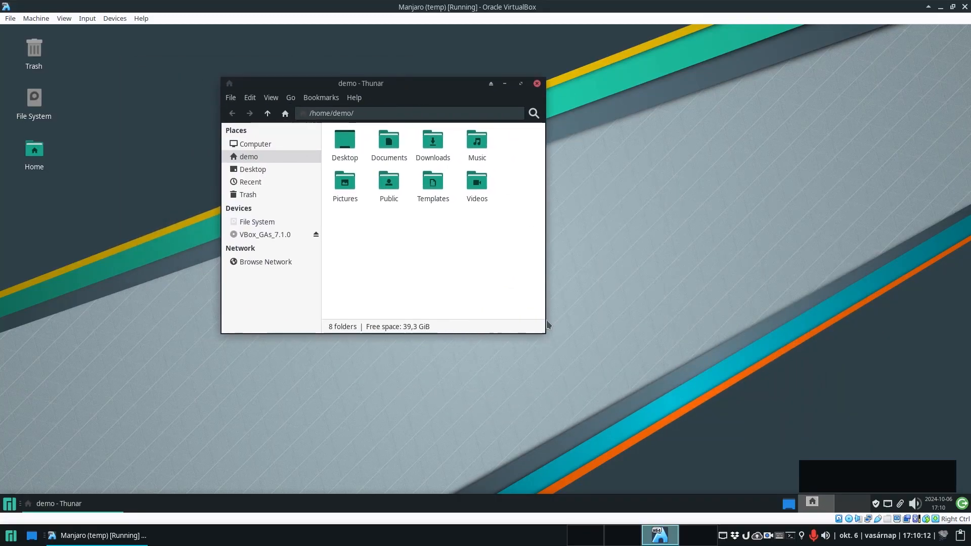
mouse_move(547, 339)
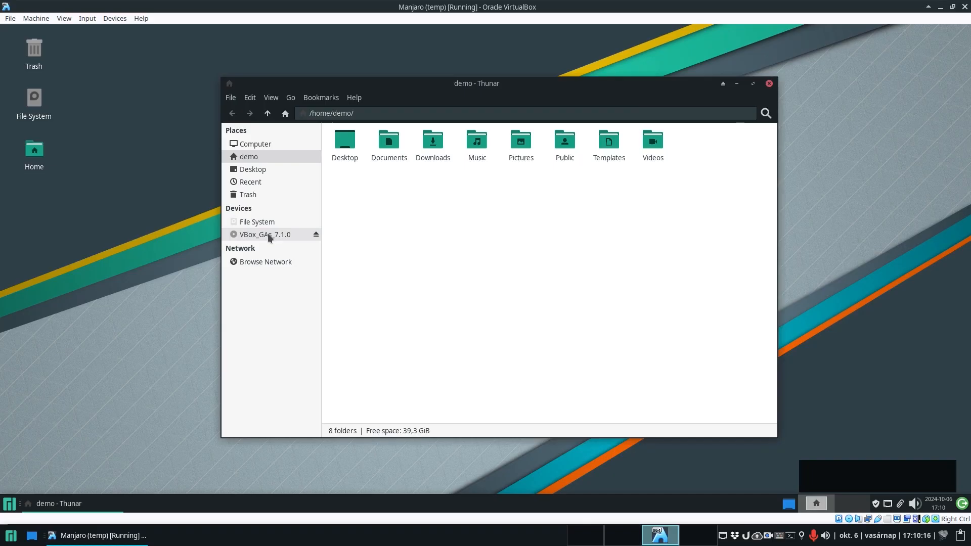
Show the VBox_GAs_7.1.0 disc contents, including VBoxLinuxAdditions.run.
left_click(264, 233)
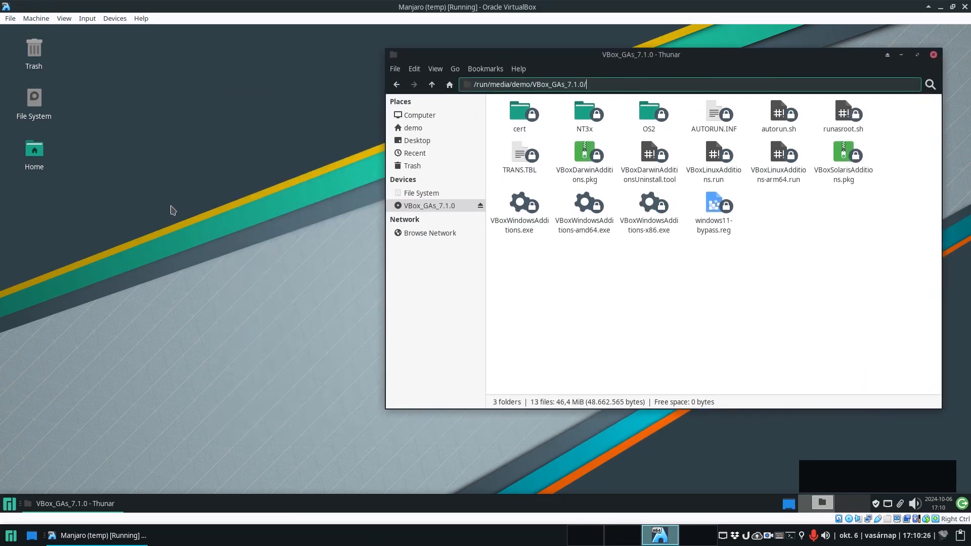
Start a terminal, cd into /run/media/demo/VBox_GAs_7.1.0 using the copied path, and close Thunar.
right_click(172, 210)
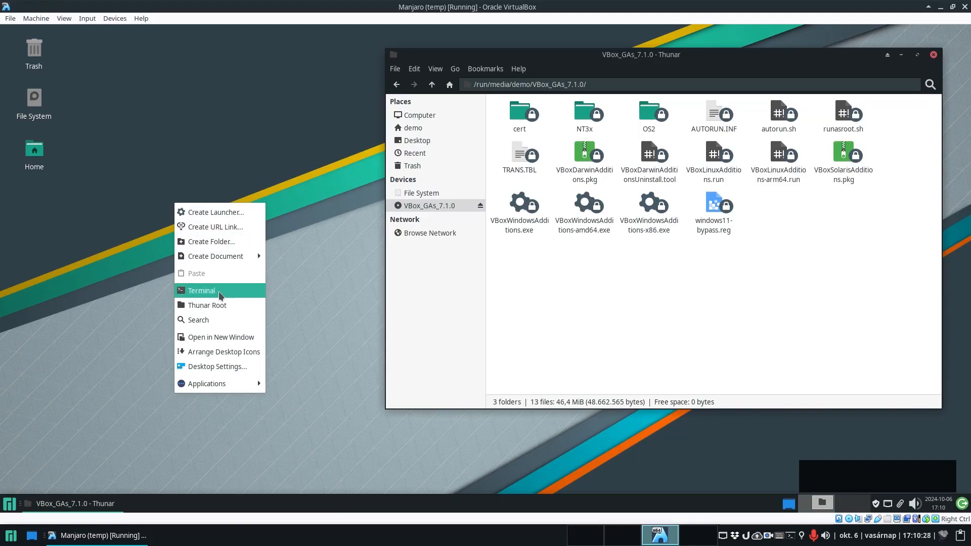
left_click(201, 290)
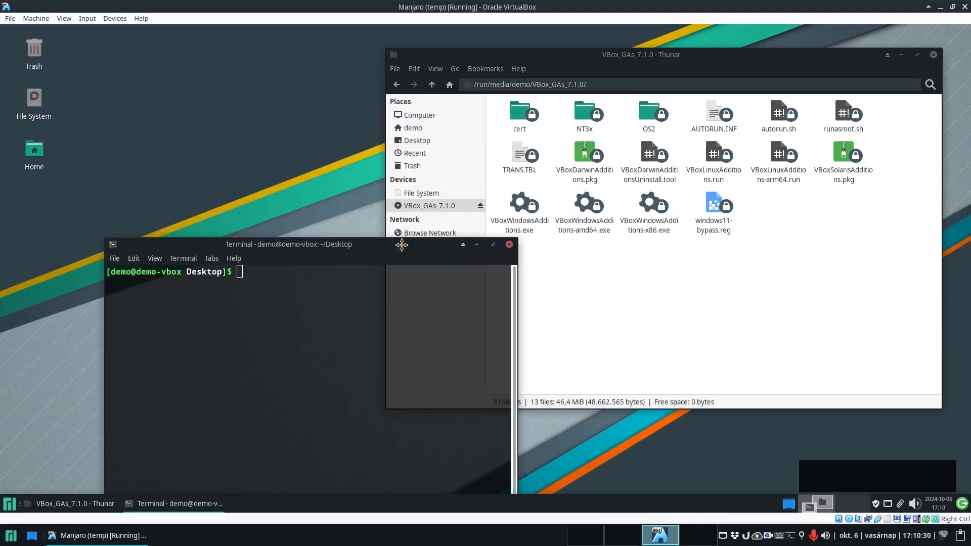
left_click_drag(288, 244, 251, 182)
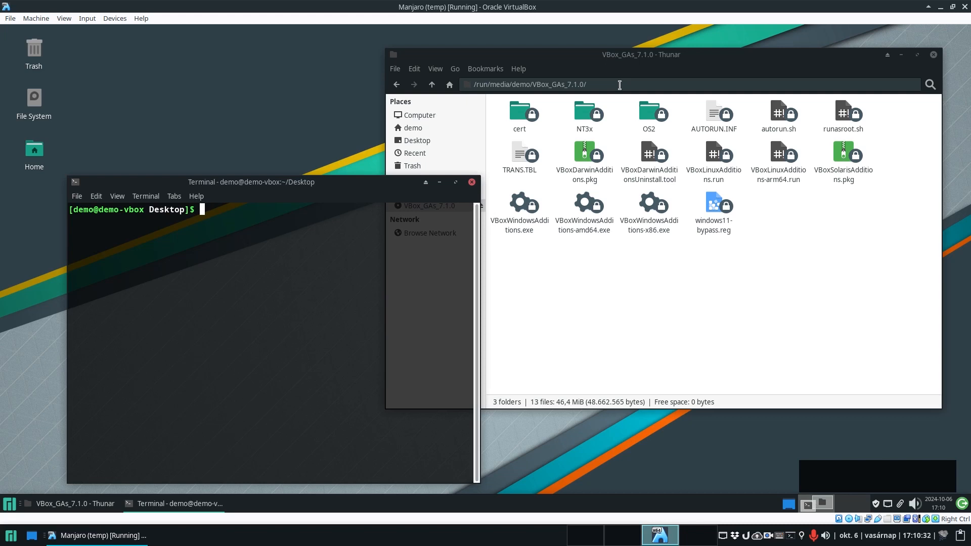
key("Shift+Home")
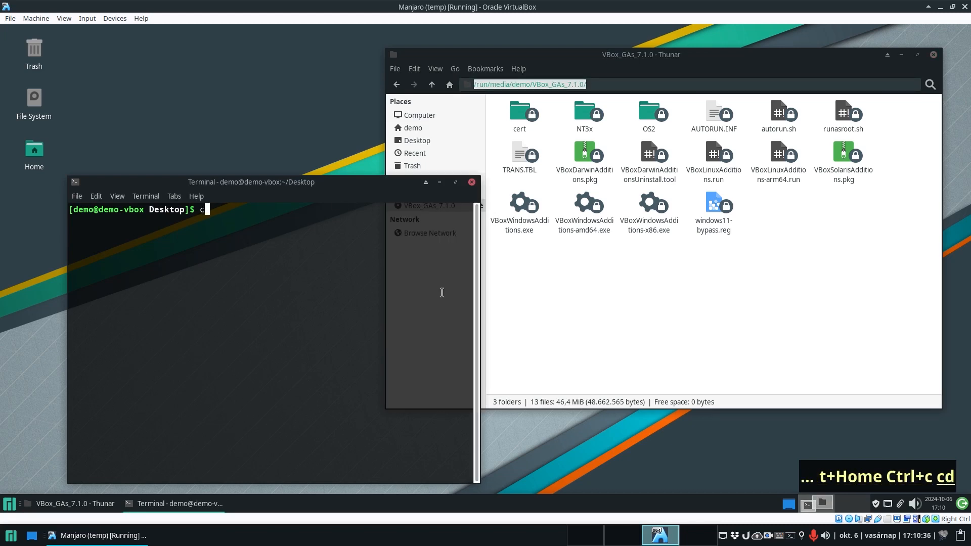
key("Return")
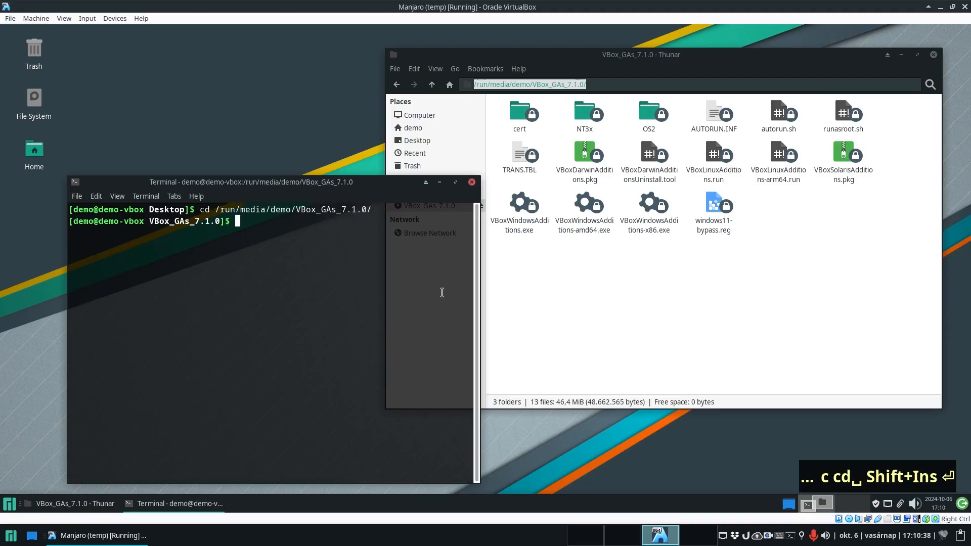
left_click(934, 54)
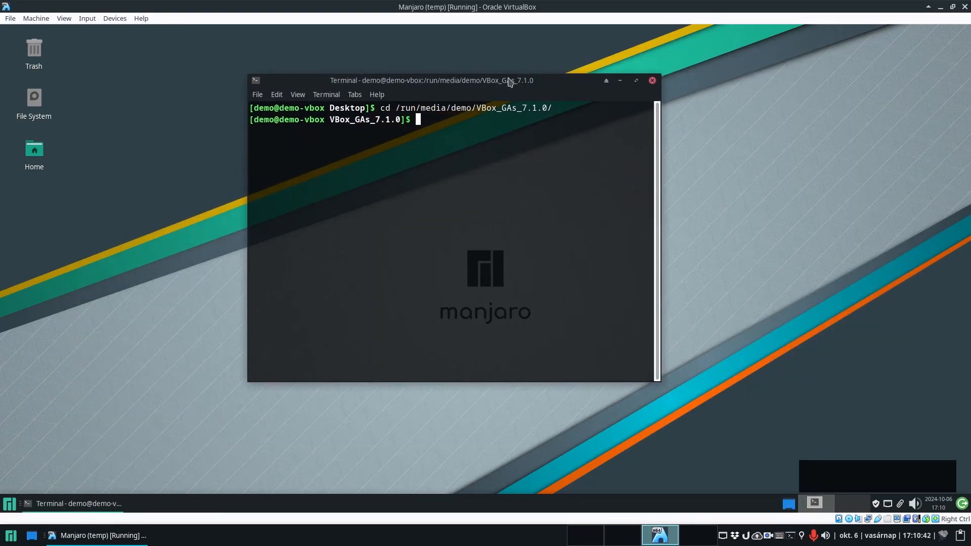
List the disc's files in detail with ls -al.
type("ls -al")
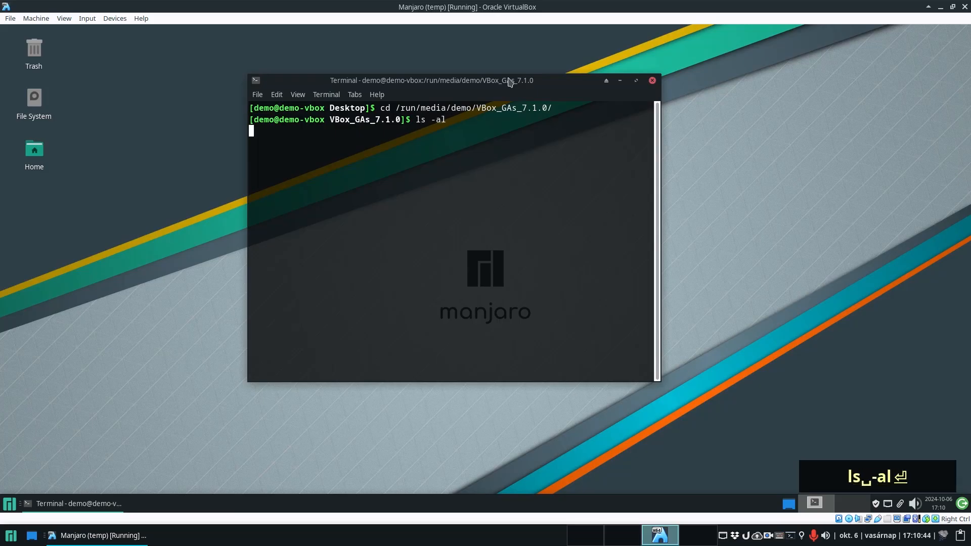
key("Return")
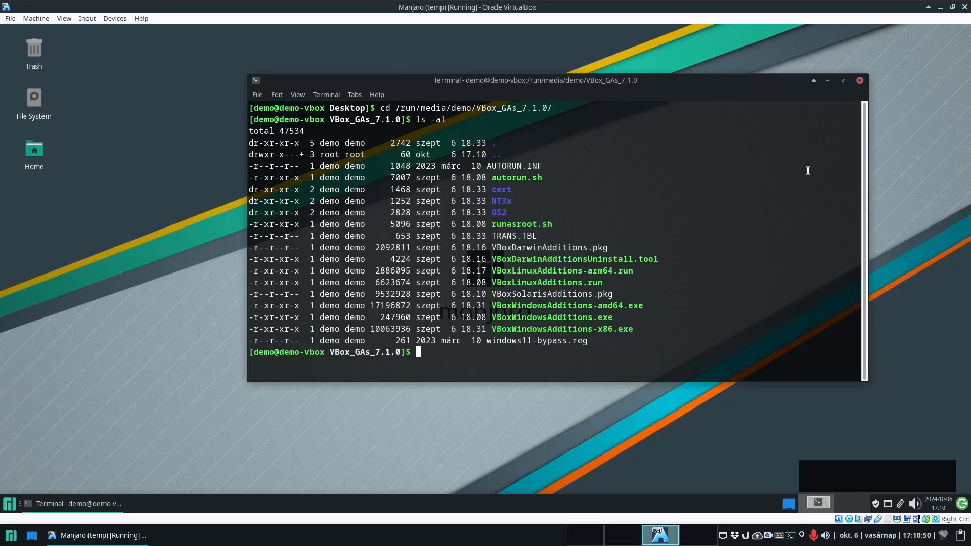
Run ./autorun.sh then VBoxLinuxAdditions.run directly; both refuse without administrator privileges.
type(".")
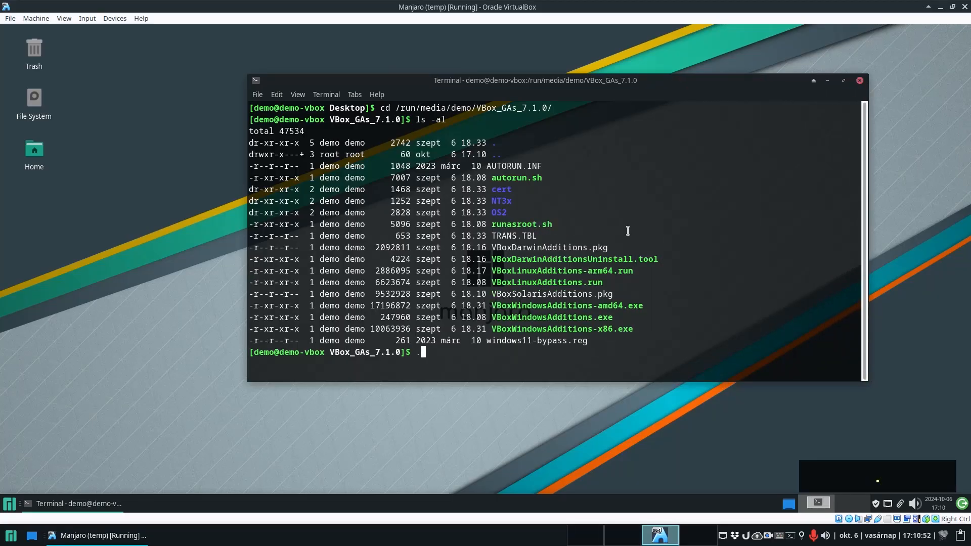
type("./autorun.sh")
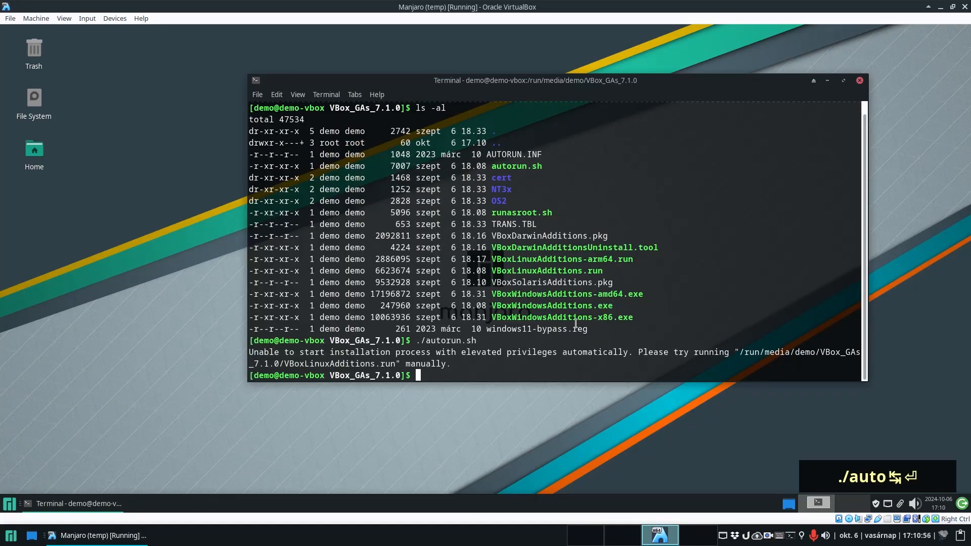
mouse_move(740, 365)
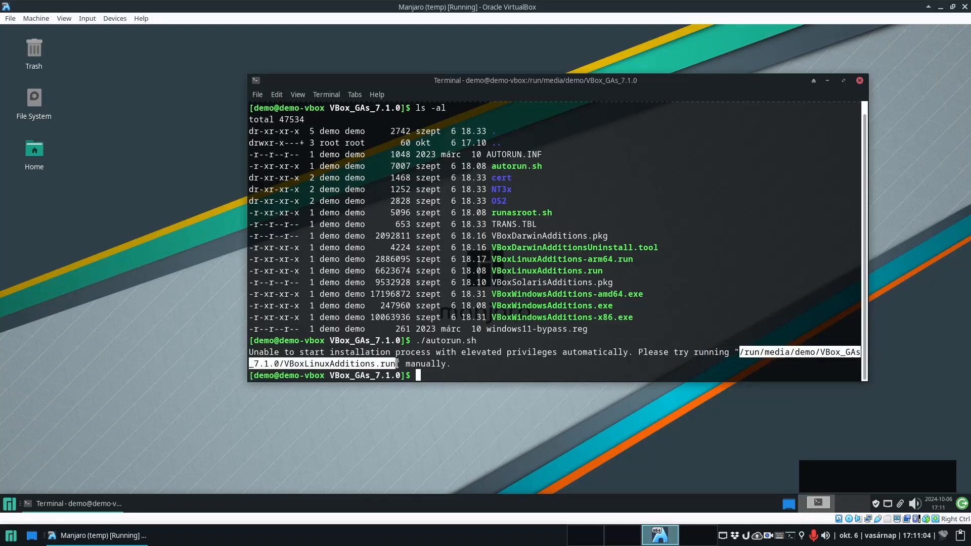
type("/run/media/demo/VBox_GAs_7.1.0/VBoxLinuxAdditions.run")
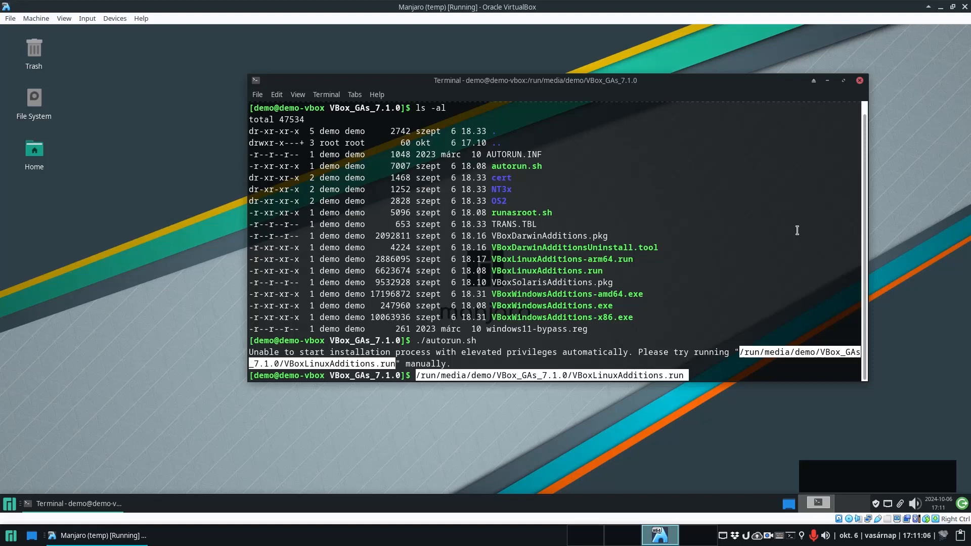
key("Return")
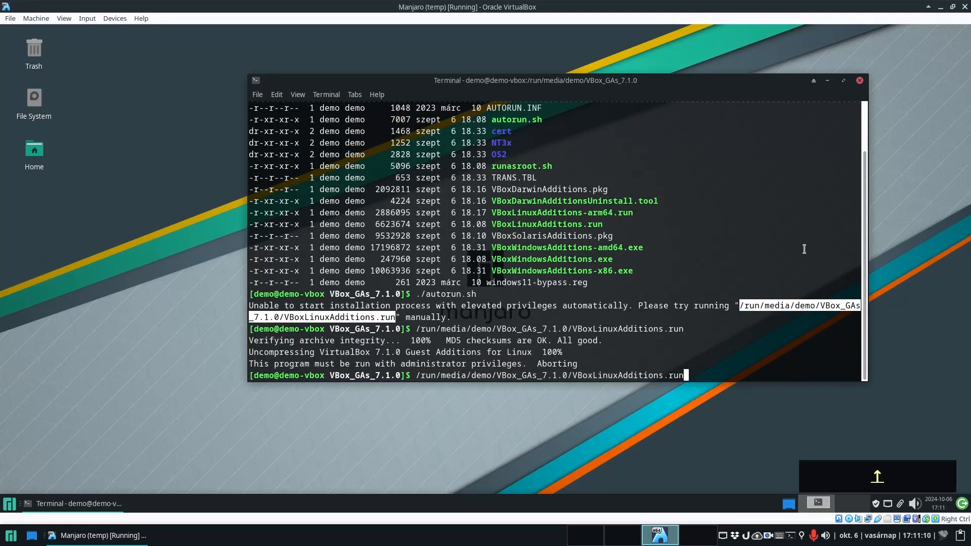
Run VBoxLinuxAdditions.run with sudo; it ends reporting kernel headers not found for 6.10.11-2-MANJARO.
type("sudo")
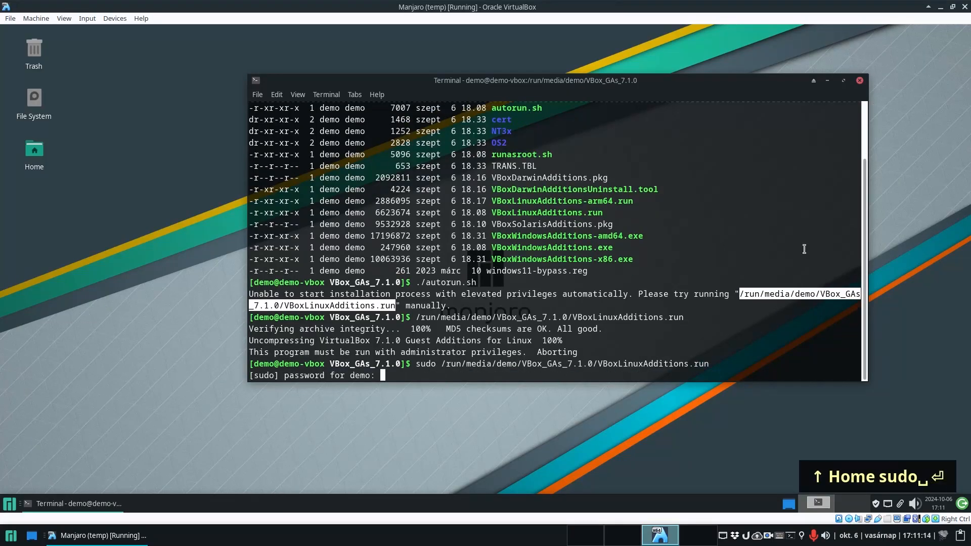
key("Return")
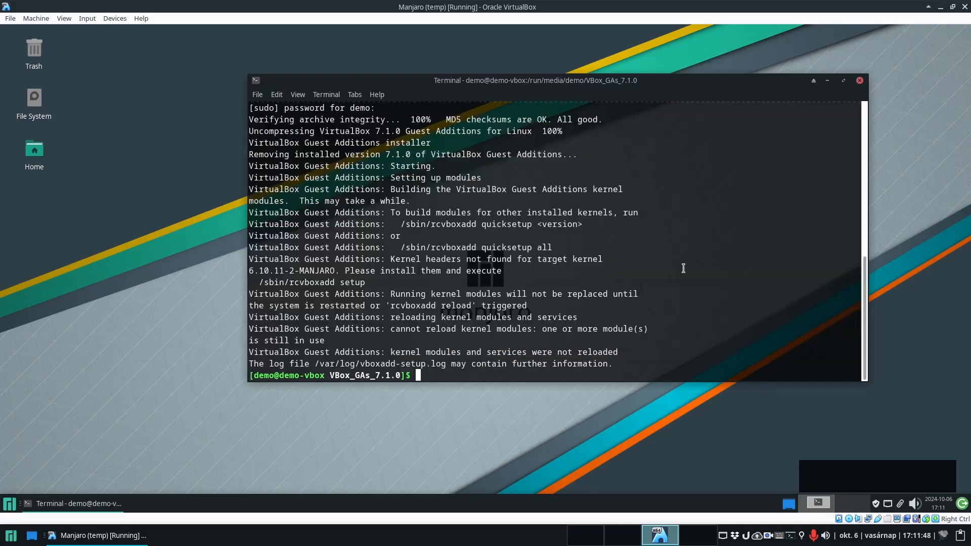
mouse_move(576, 166)
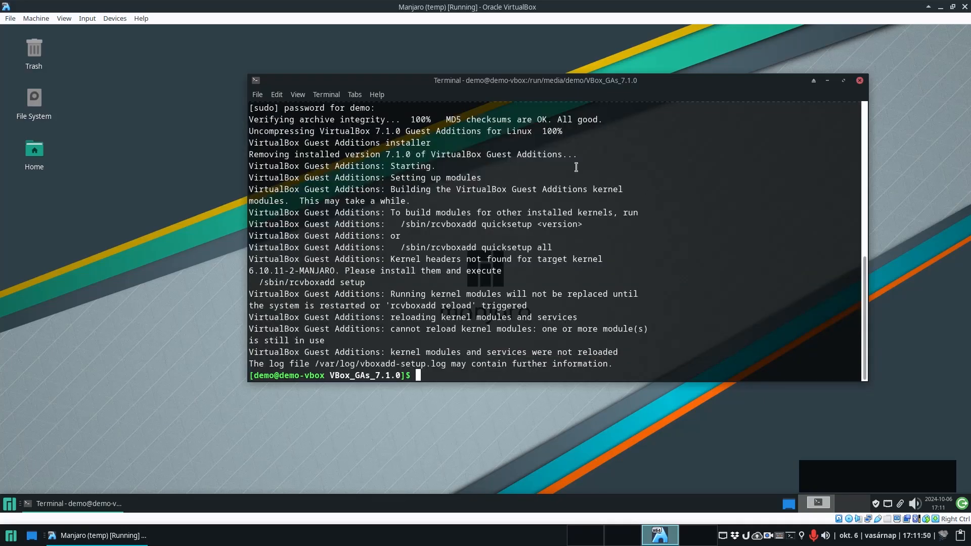
mouse_move(376, 197)
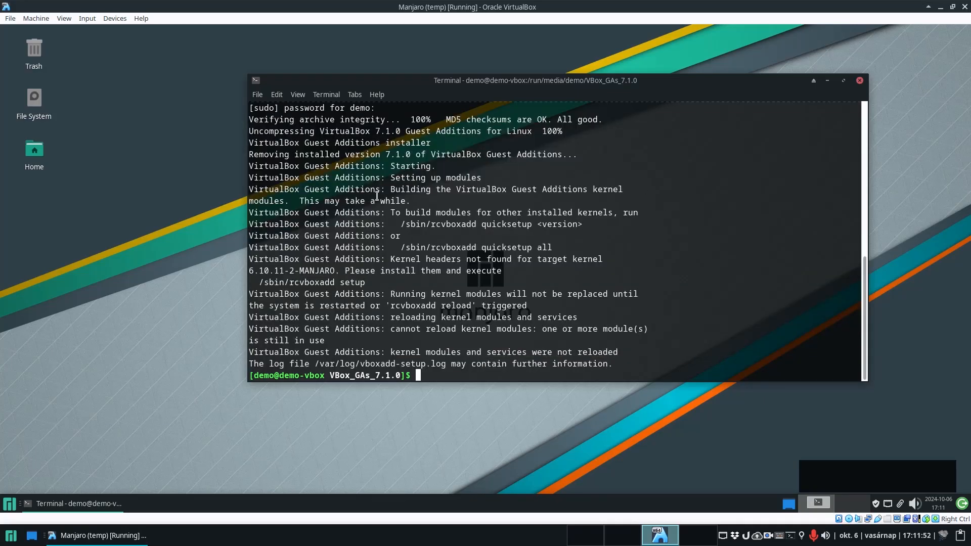
double_click(398, 259)
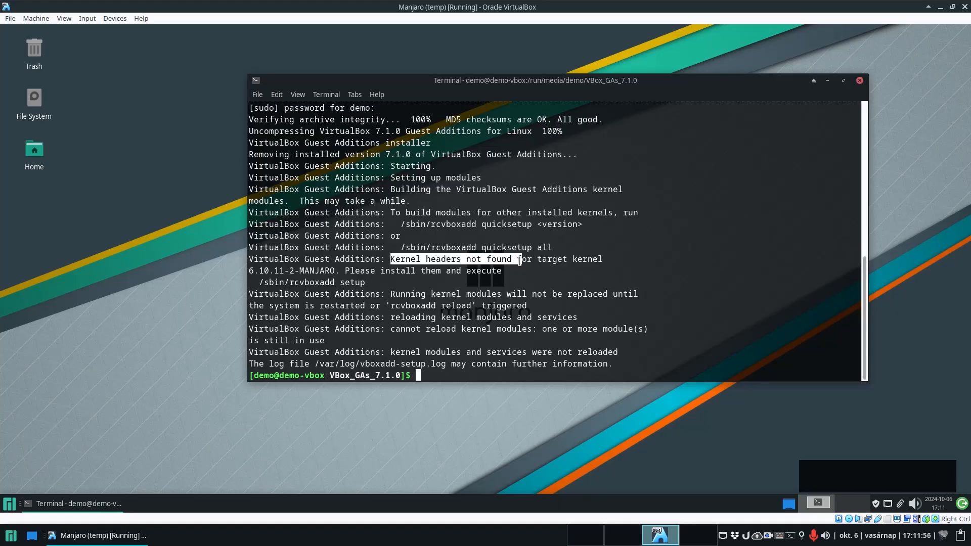
left_click_drag(535, 80, 421, 61)
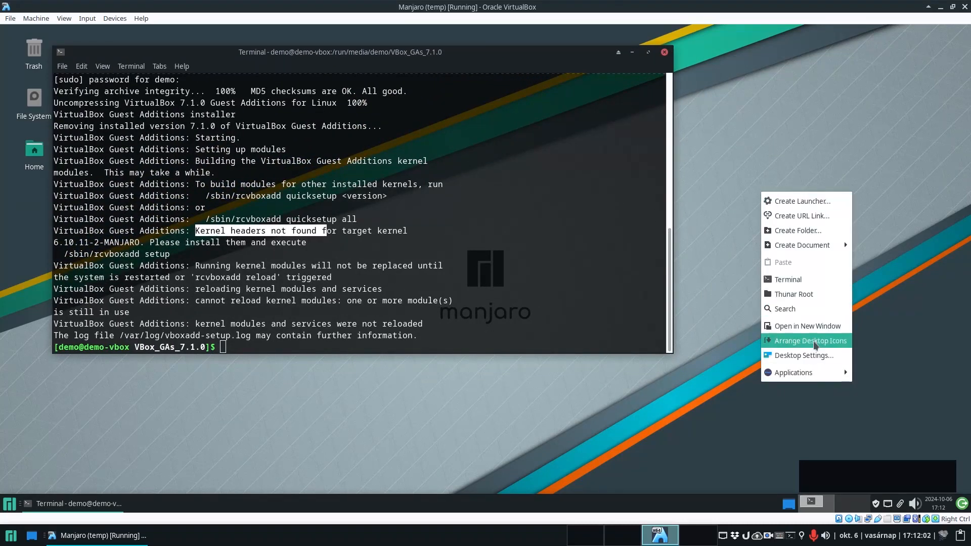
Start a second terminal beside the first and run uname to show kernel 6.10.11-2-MANJARO.
left_click(789, 279)
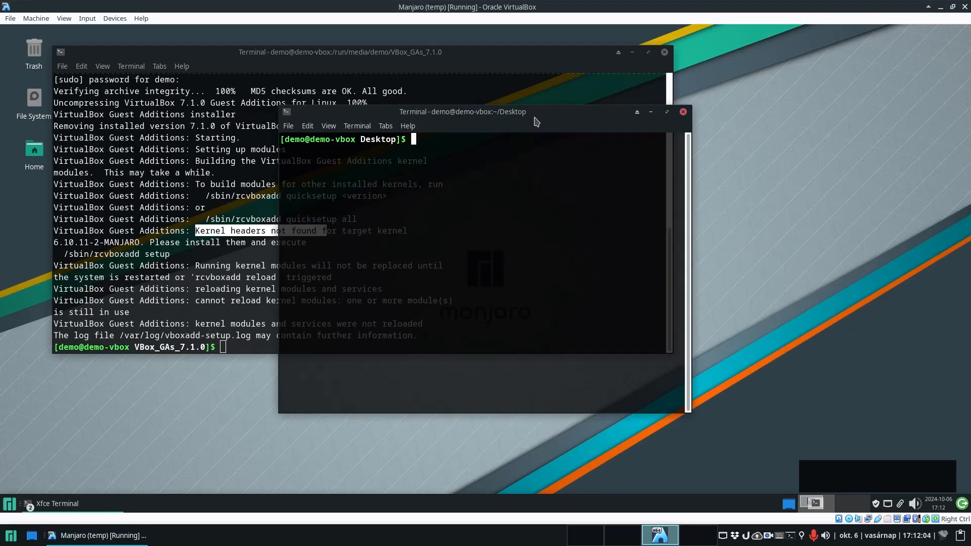
left_click_drag(463, 111, 668, 140)
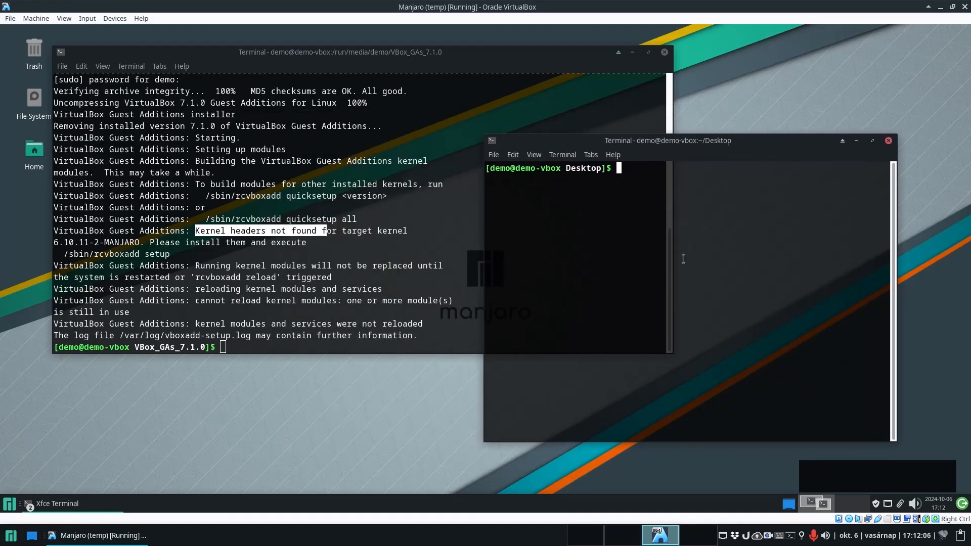
type("uname -a")
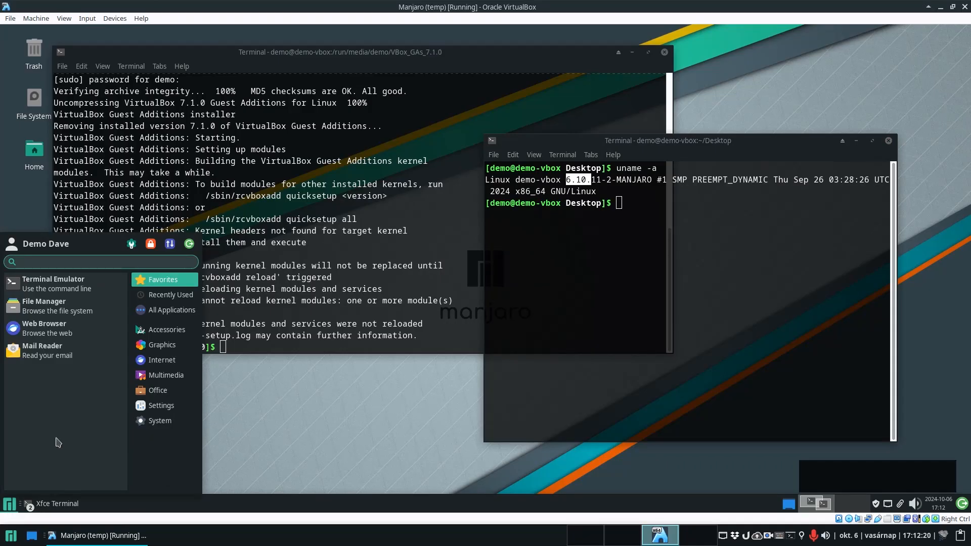
Search the application menu for 'manja' to find Manjaro Settings Manager.
type("manja")
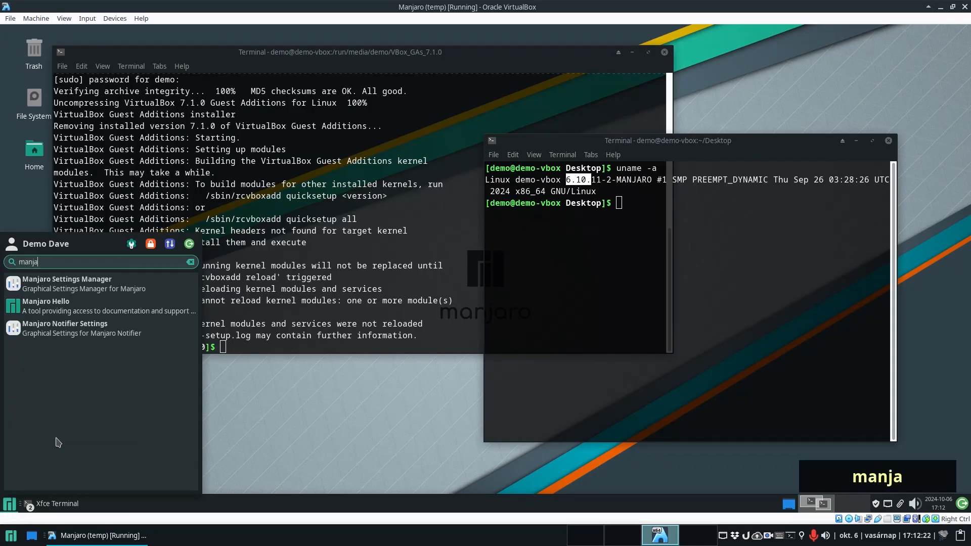
mouse_move(64, 328)
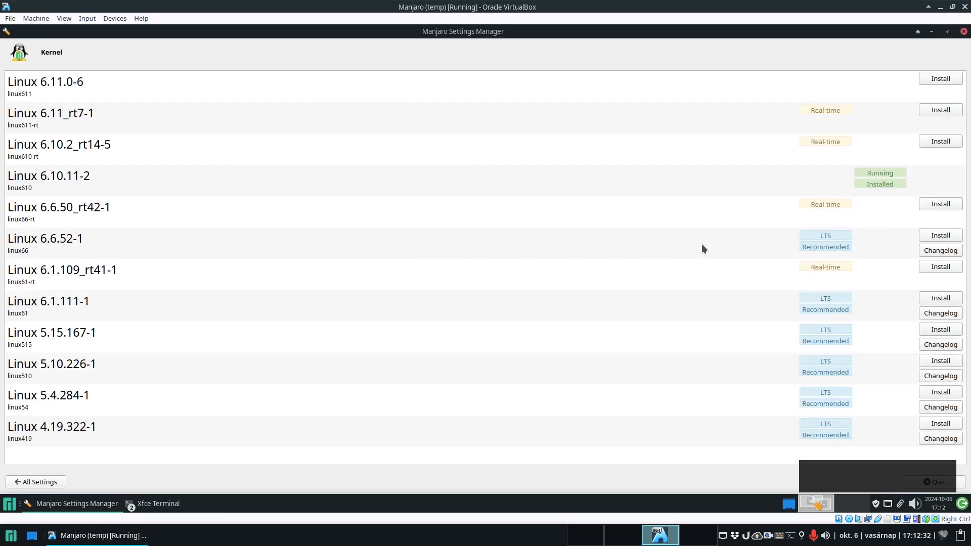
mouse_move(880, 178)
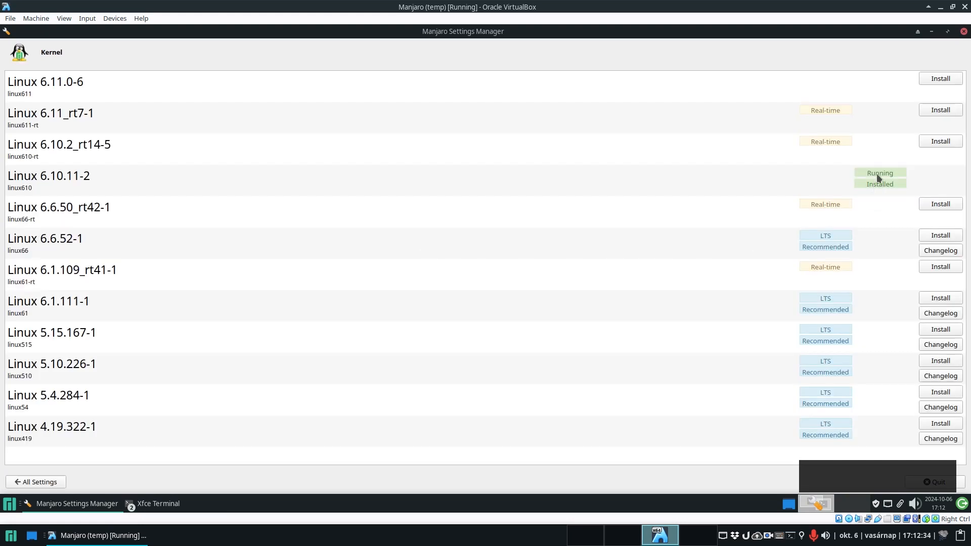
mouse_move(46, 184)
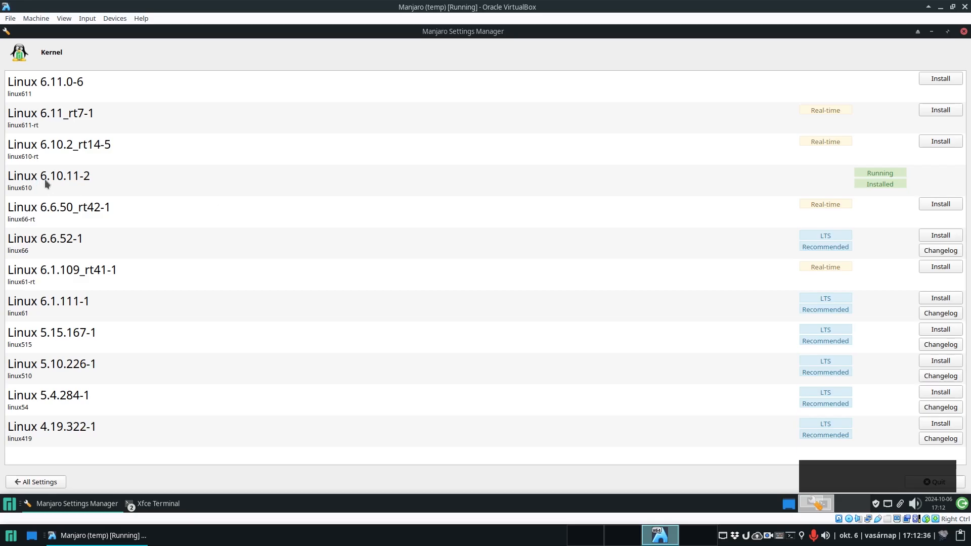
mouse_move(963, 442)
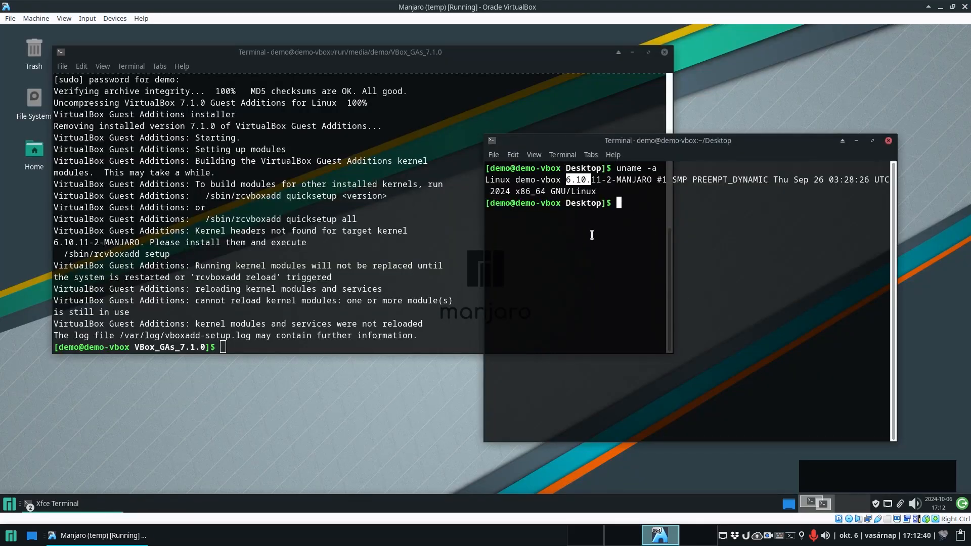
mouse_move(268, 209)
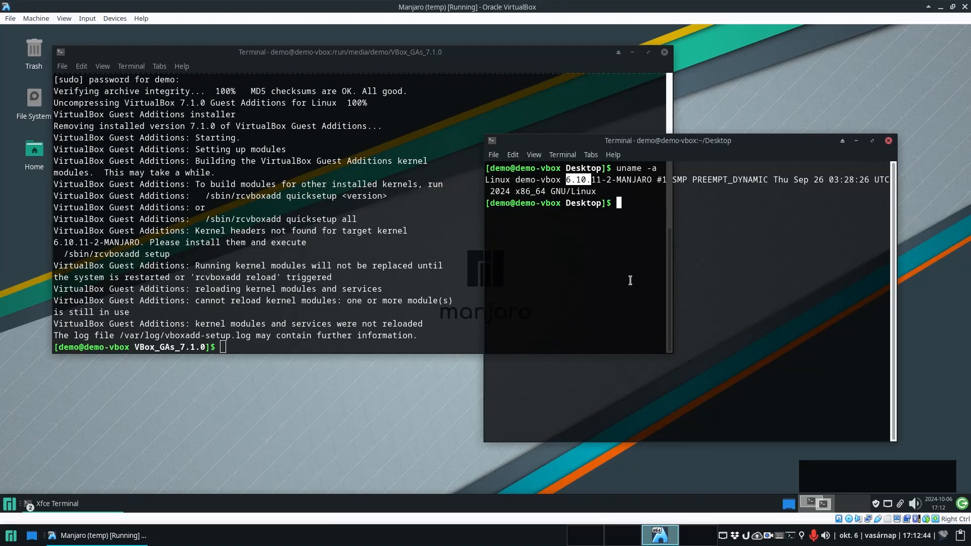
Install the yay helper with 'sudo pacman -S yay'.
type("cd")
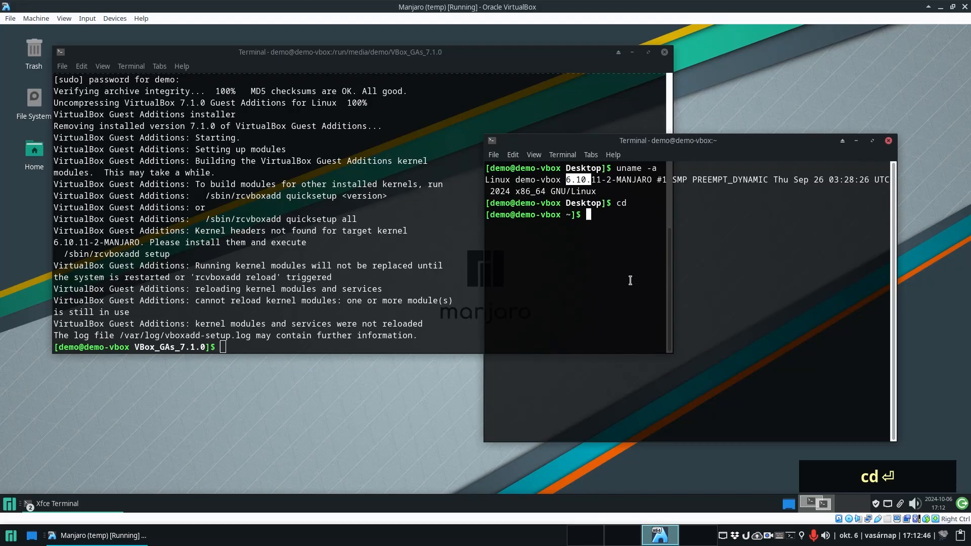
type("sudo")
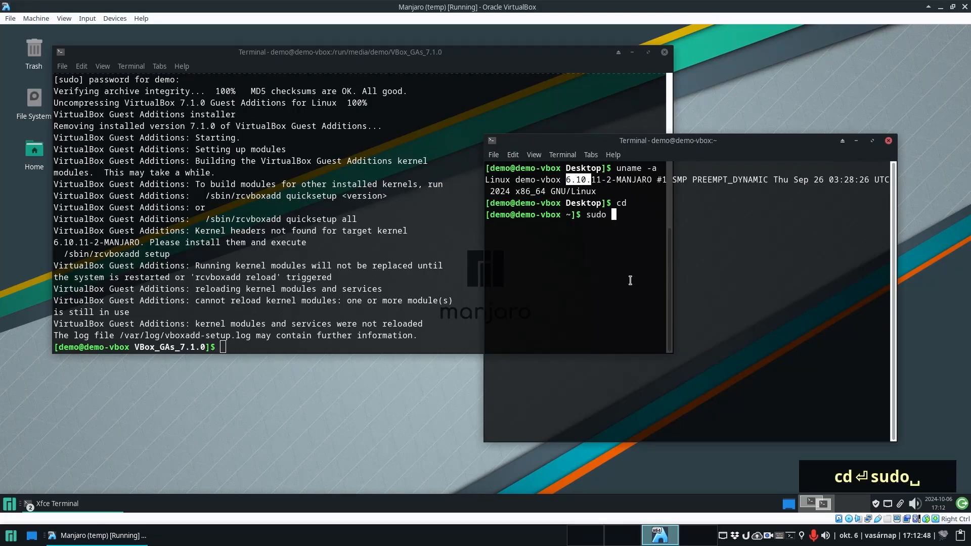
type("pacman")
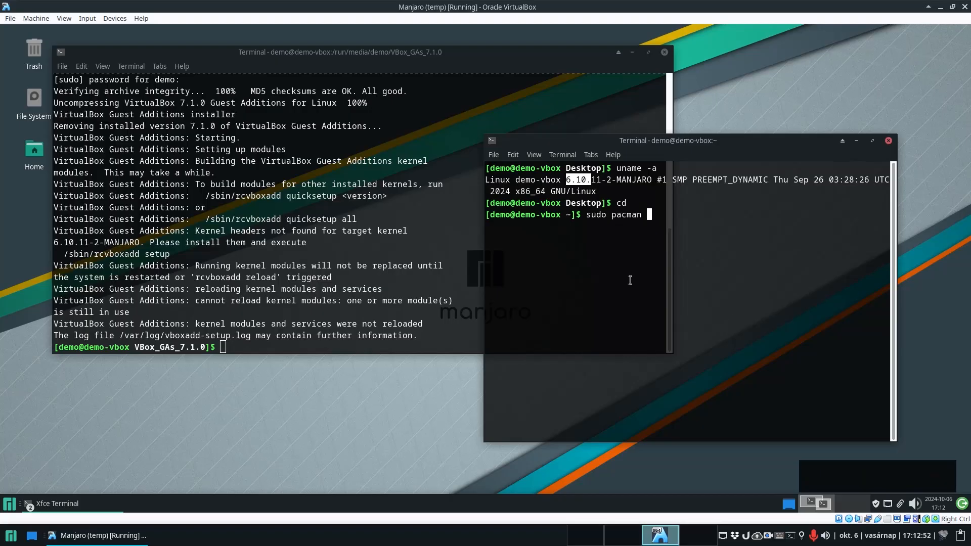
type("-S")
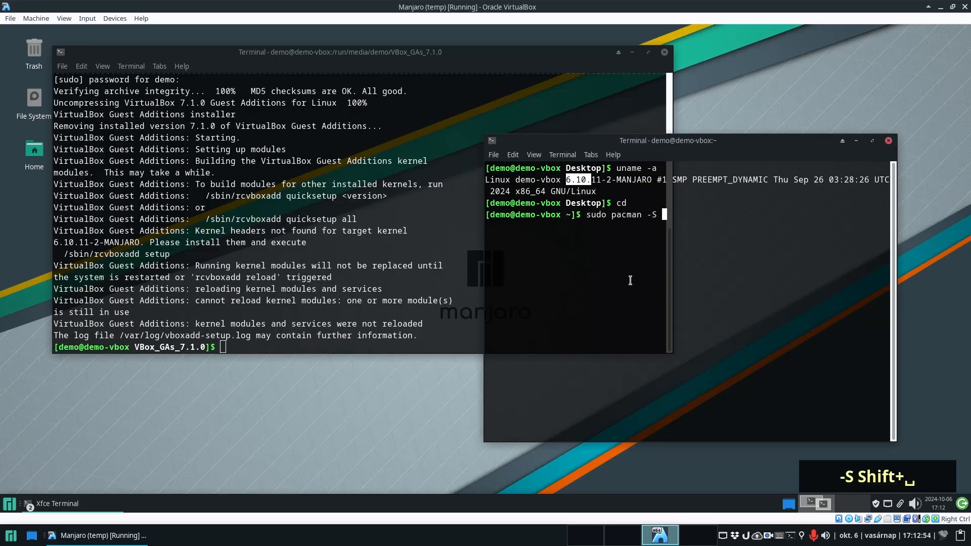
type("yay")
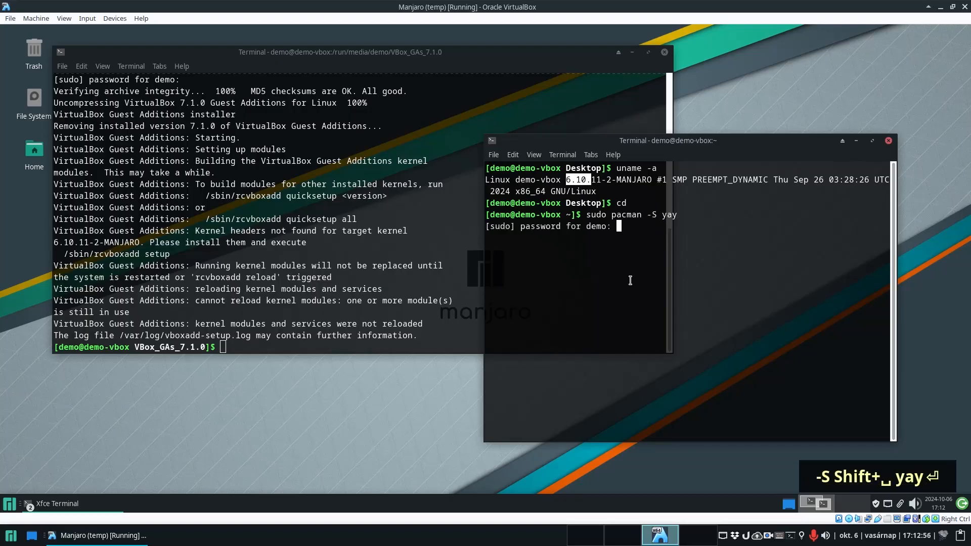
key("Return")
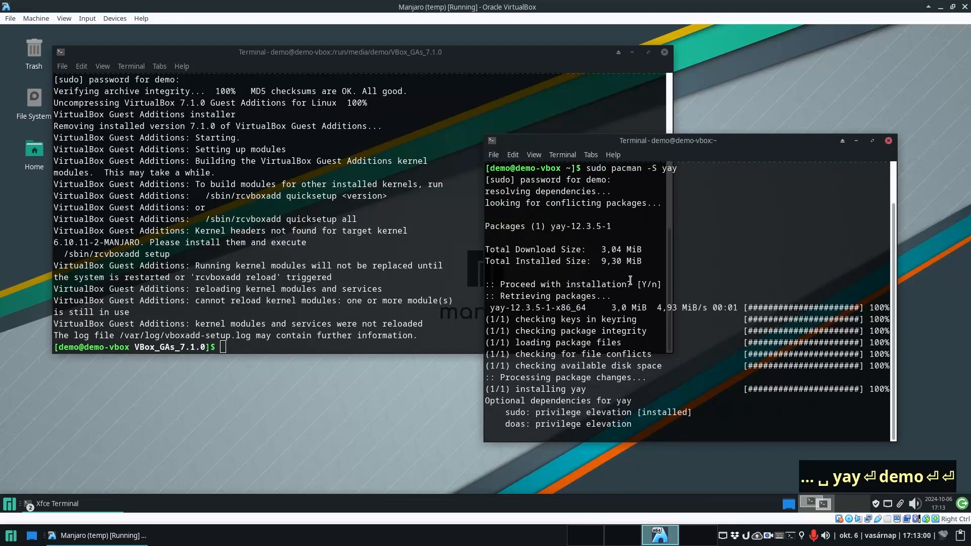
Install the micro text editor with 'sudo pacman -S micro'.
type("sudo pacman -S")
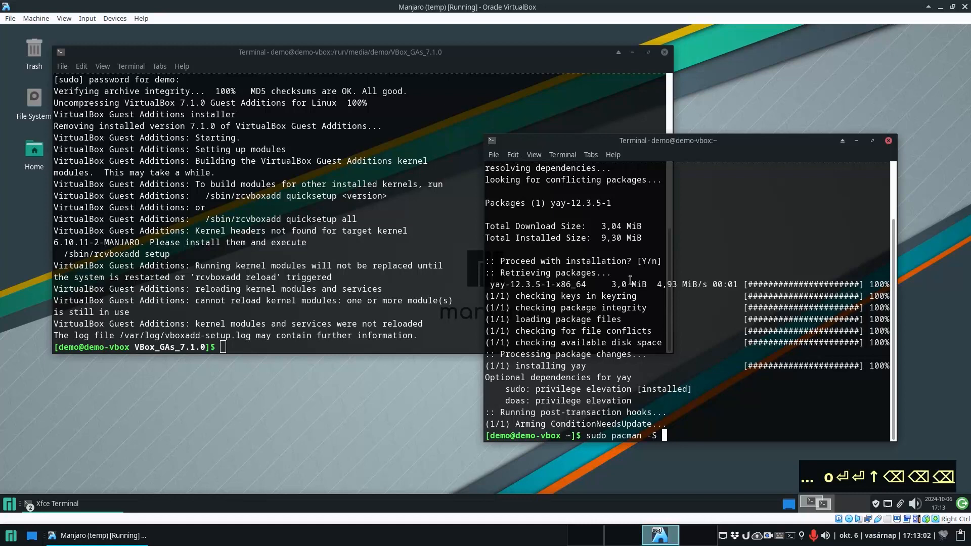
type("mi")
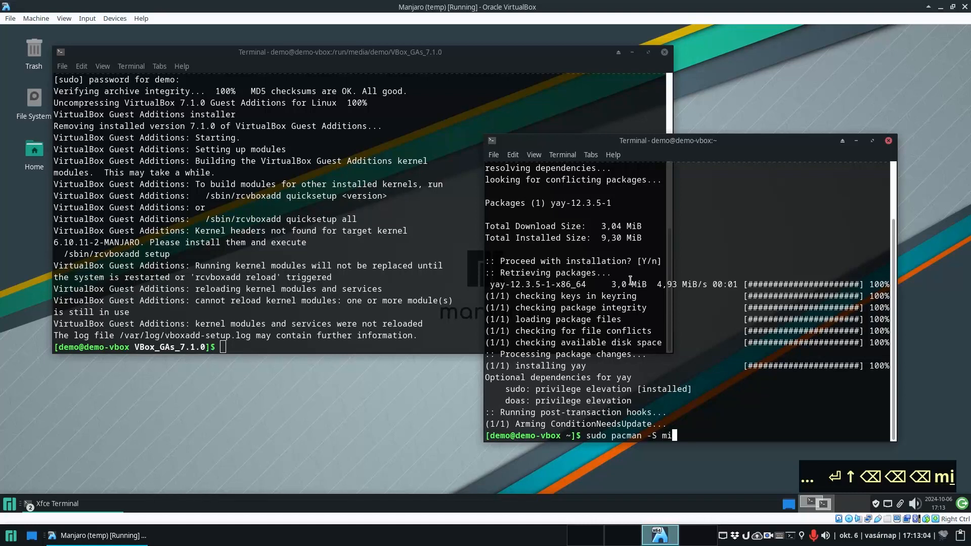
type("cro")
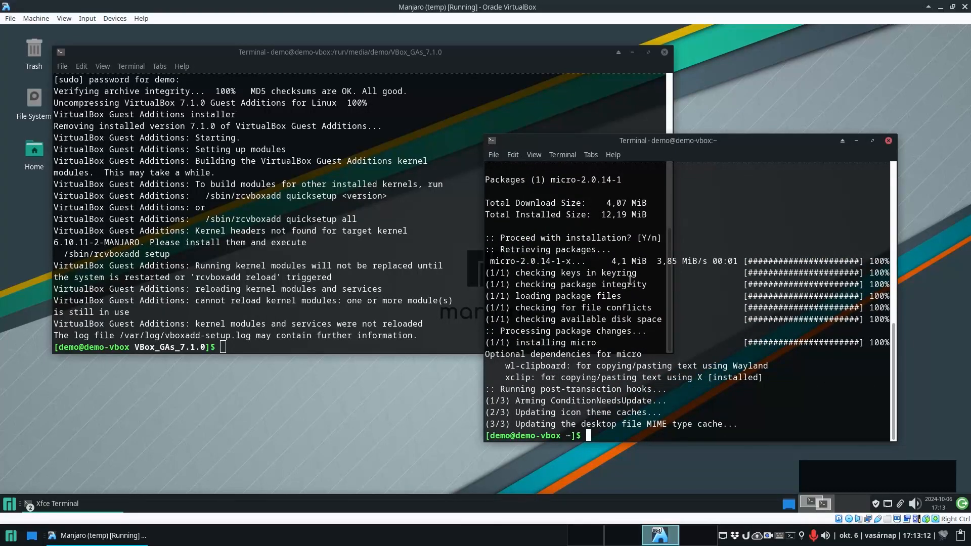
Search 'yay kernel header' to list available kernel header packages, then quit the prompt with q.
key("ctrl+l")
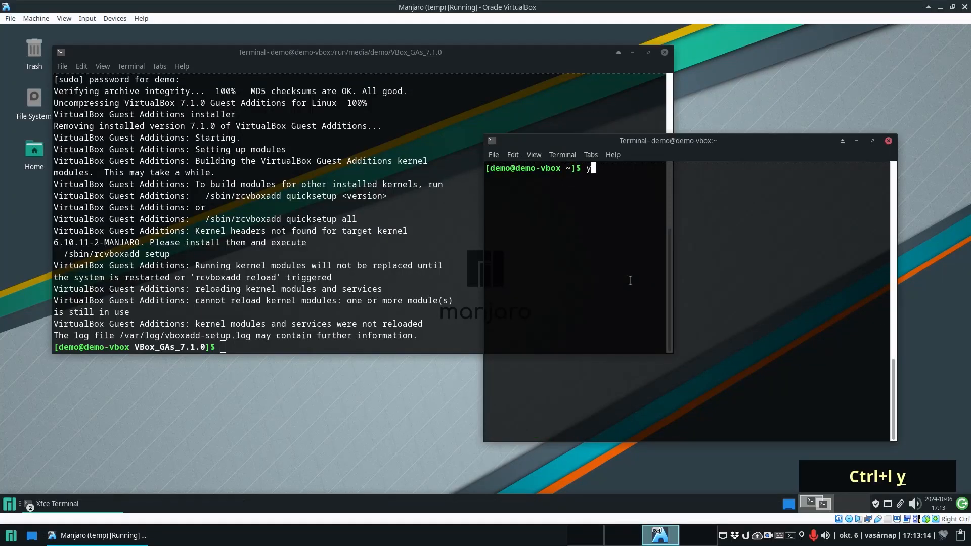
type("ay")
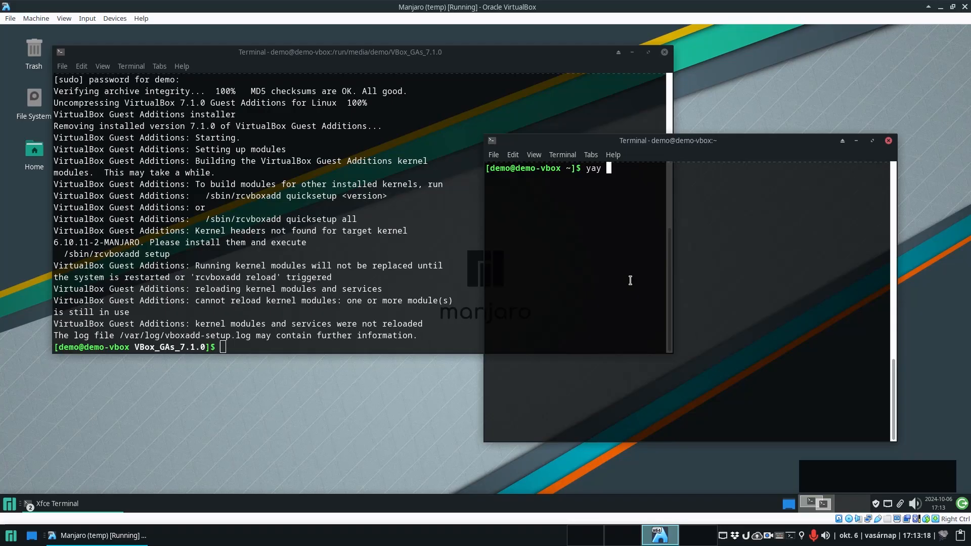
type("kernel header")
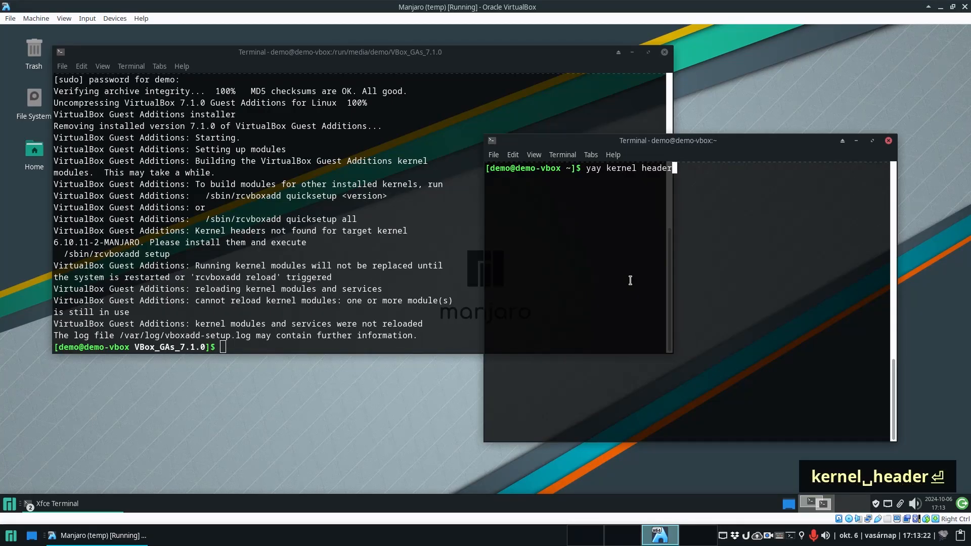
key("Return")
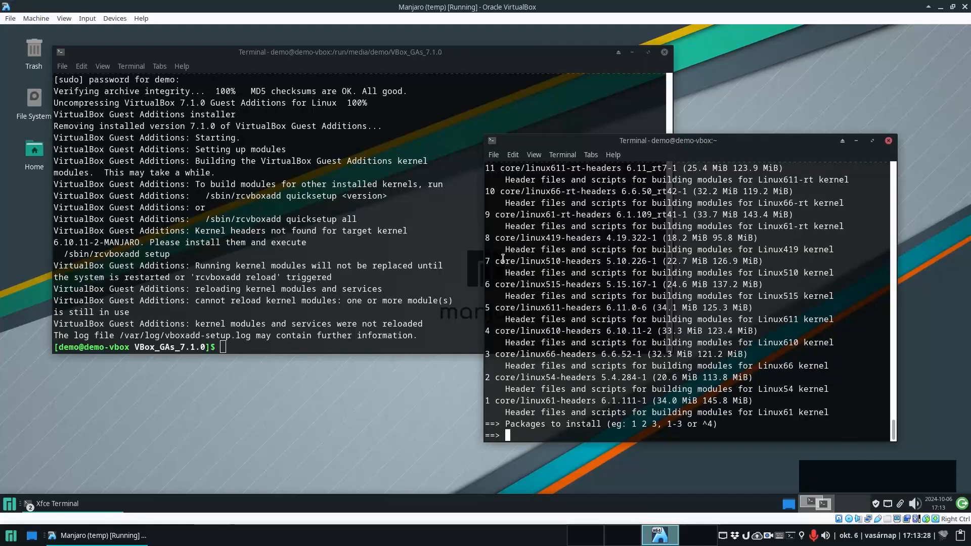
type("q")
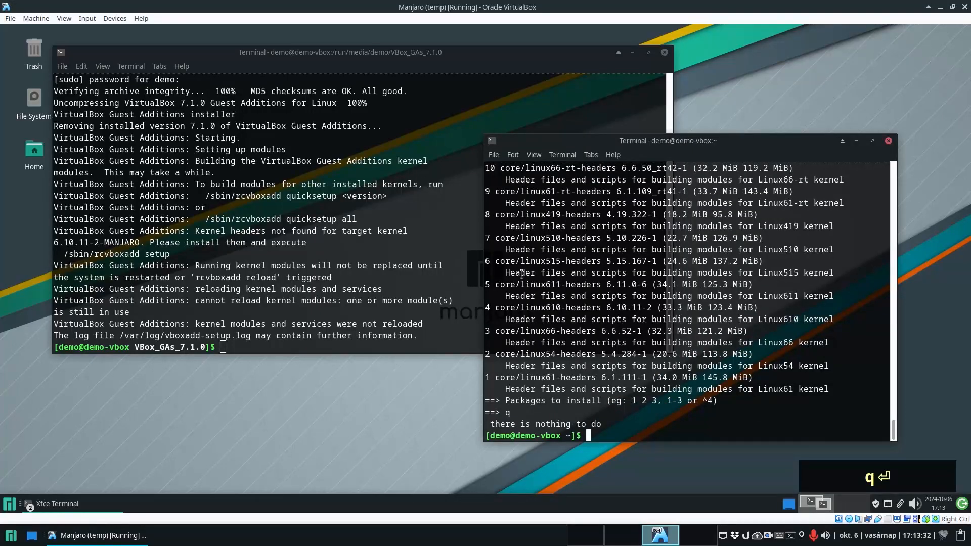
Start the command 'sudo micro /etc/pacman.conf' to edit pacman's configuration.
type("sudo micr")
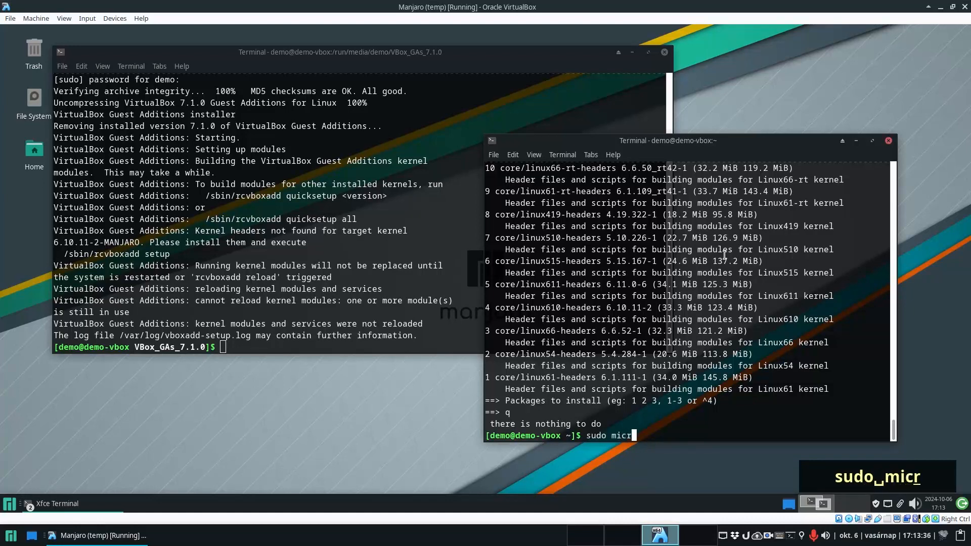
type("o")
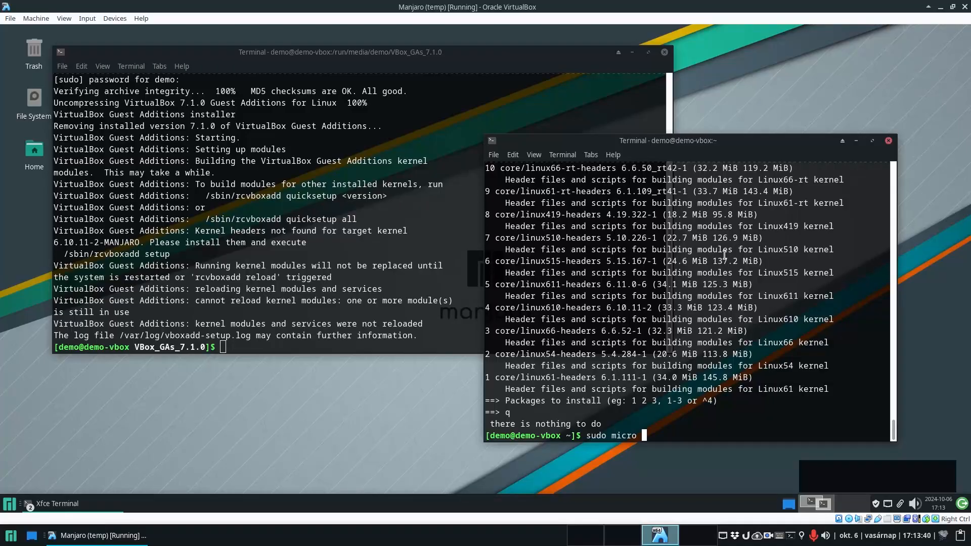
type("/etc/")
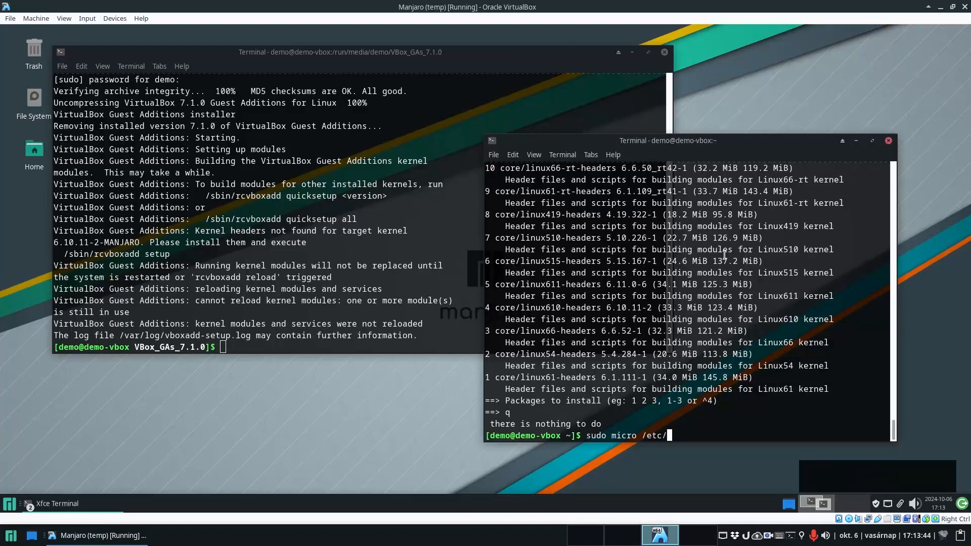
type("pacman")
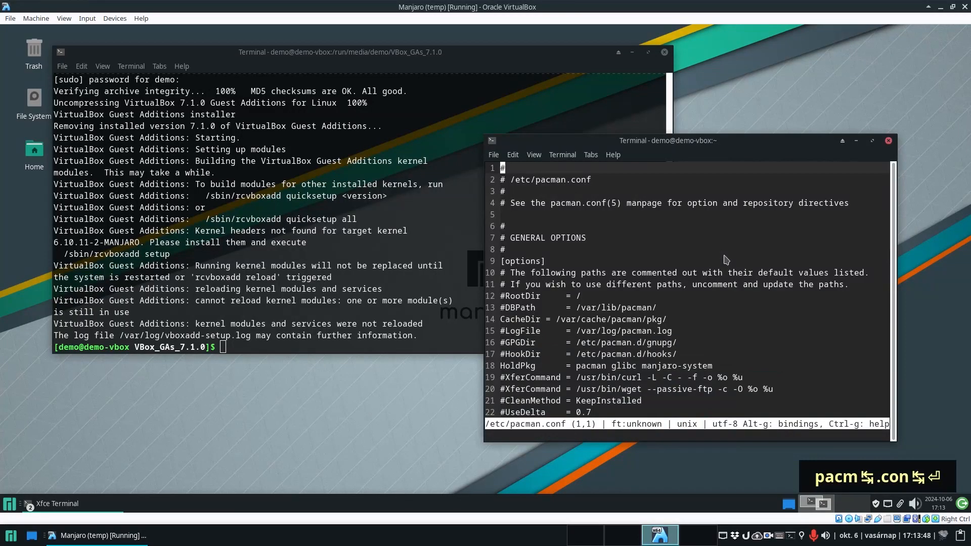
Uncomment the Color line in pacman.conf, save, and re-enter 'yay kernel header'.
key("ctrl+f")
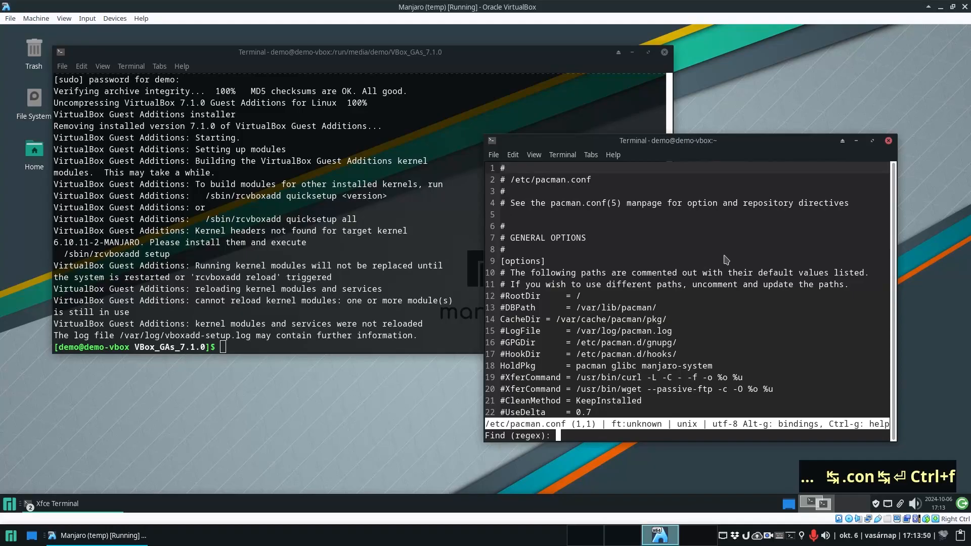
type("color")
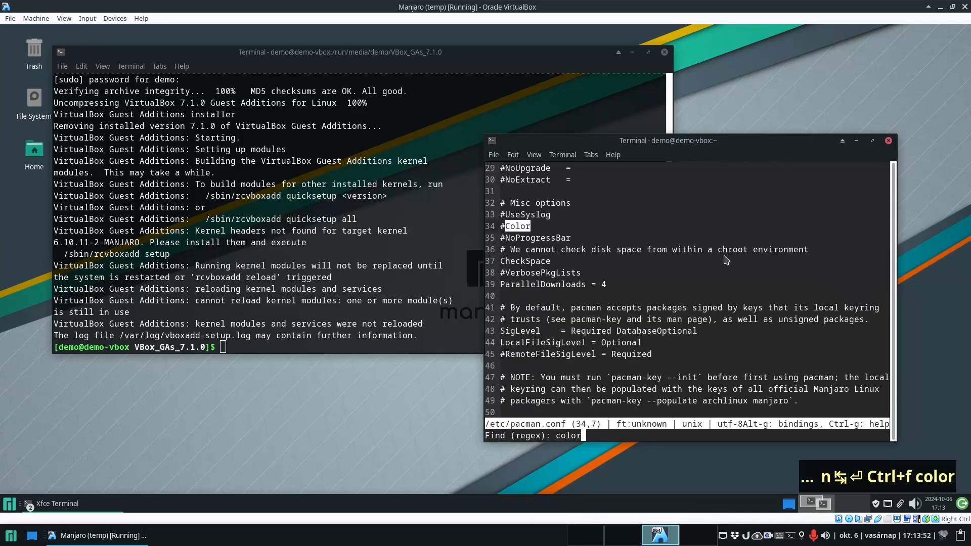
key("Return")
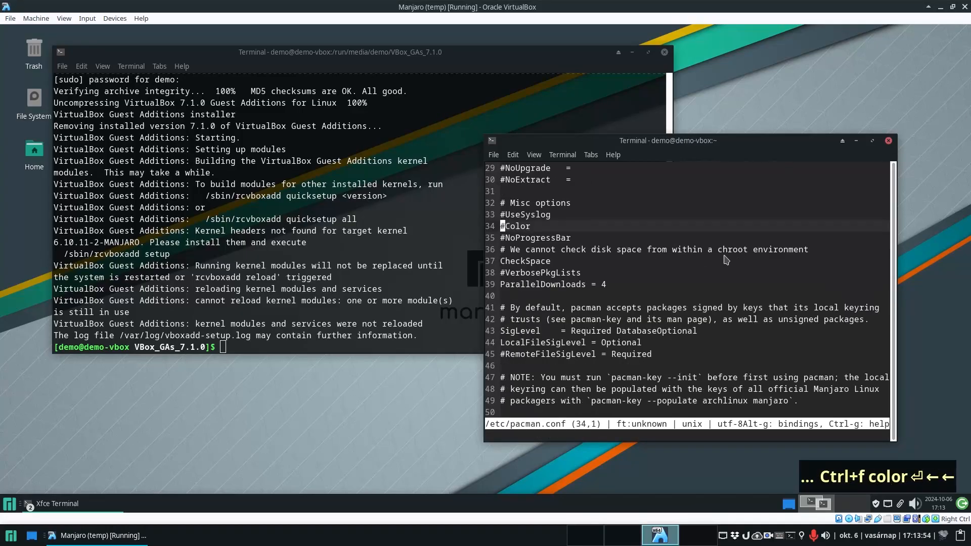
key("Delete")
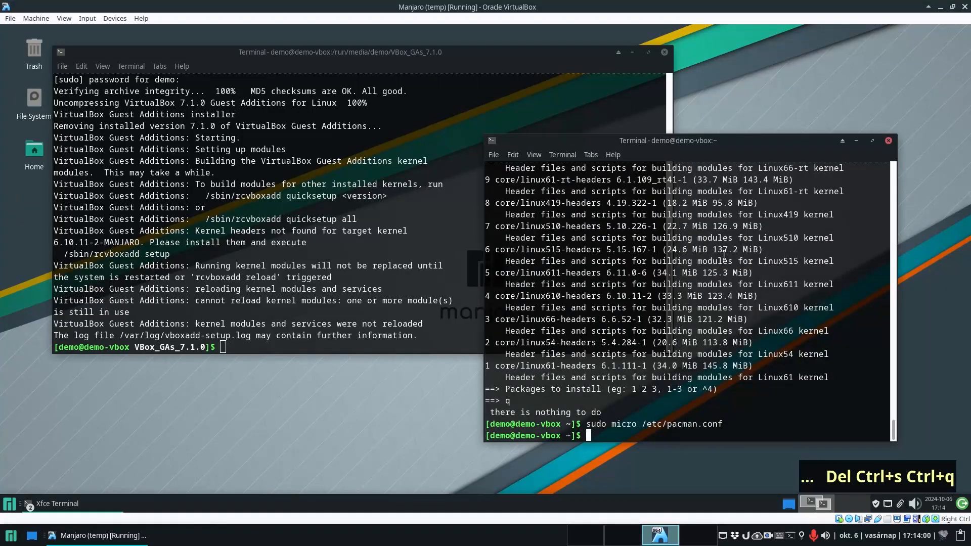
type("yay kernel header")
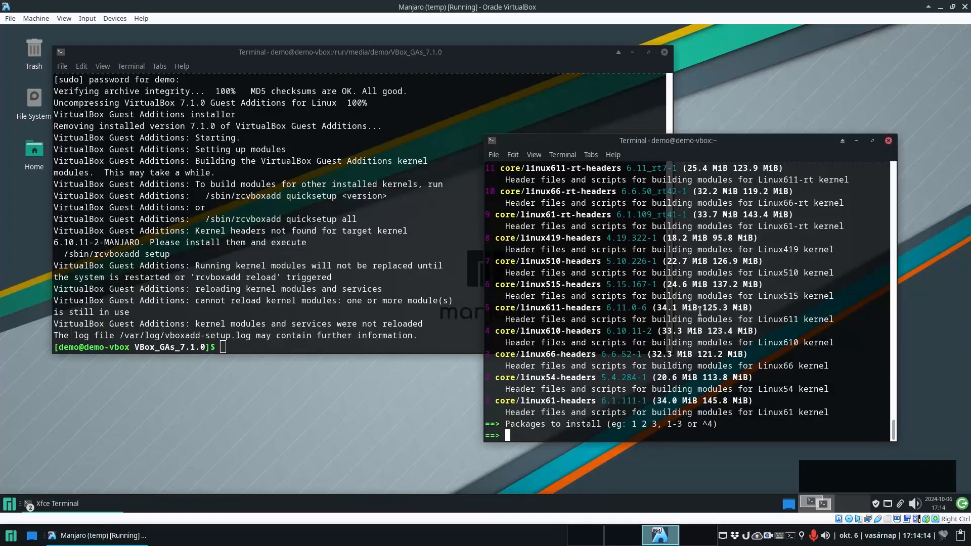
mouse_move(531, 328)
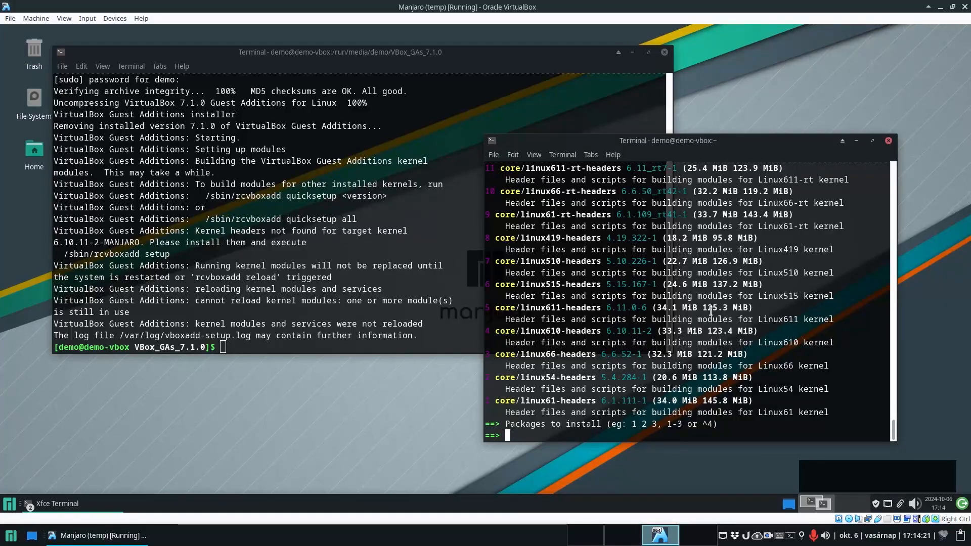
Choose entry 4, core/linux610-headers, and install it.
type("4")
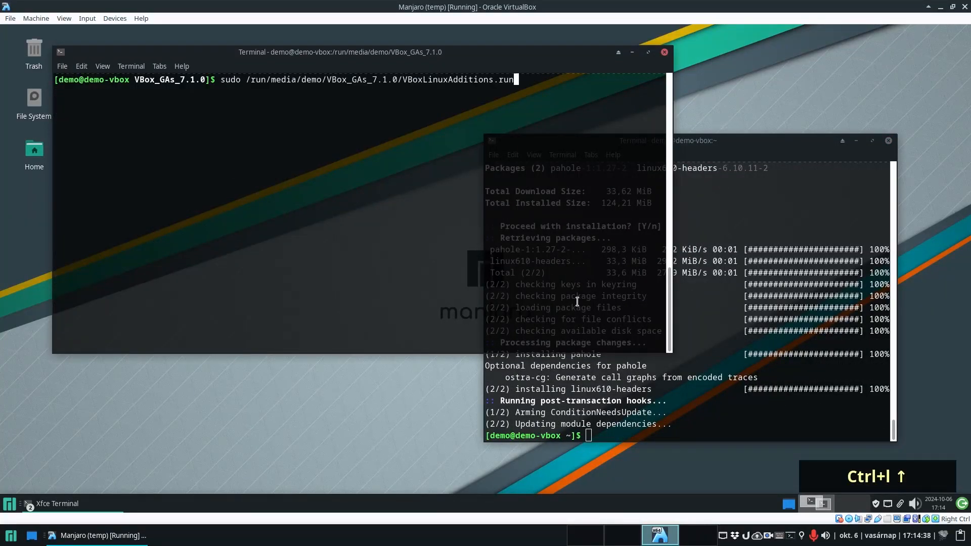
Rerun VBoxLinuxAdditions.run, which now asks for gcc, make and perl.
key("Return")
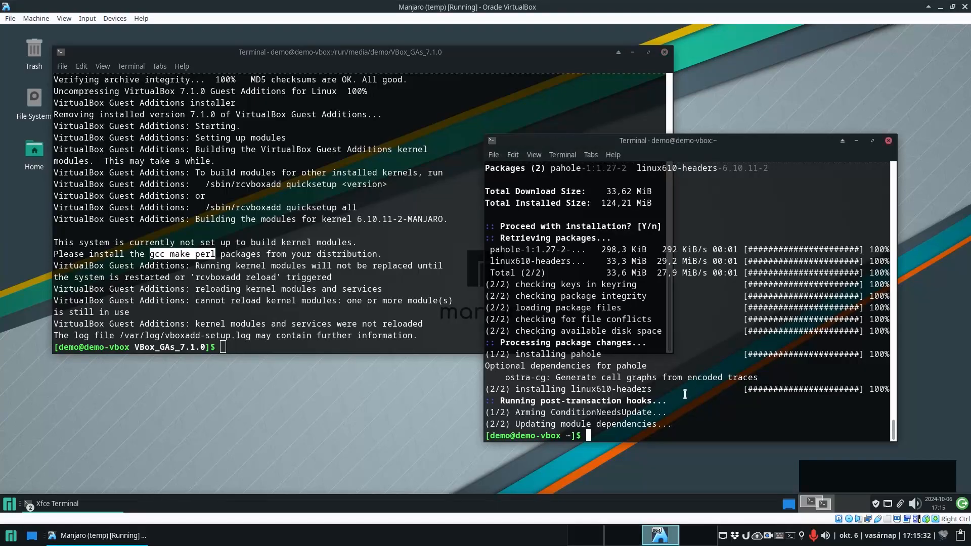
Install gcc, make and perl with 'yay -S gcc make perl', then rerun VBoxLinuxAdditions.run.
type("yay -")
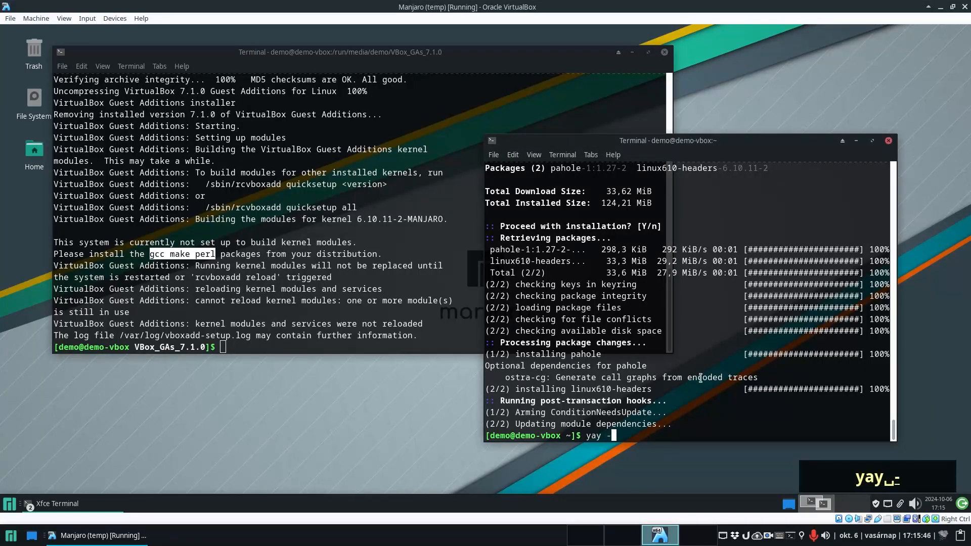
type("S gcc m")
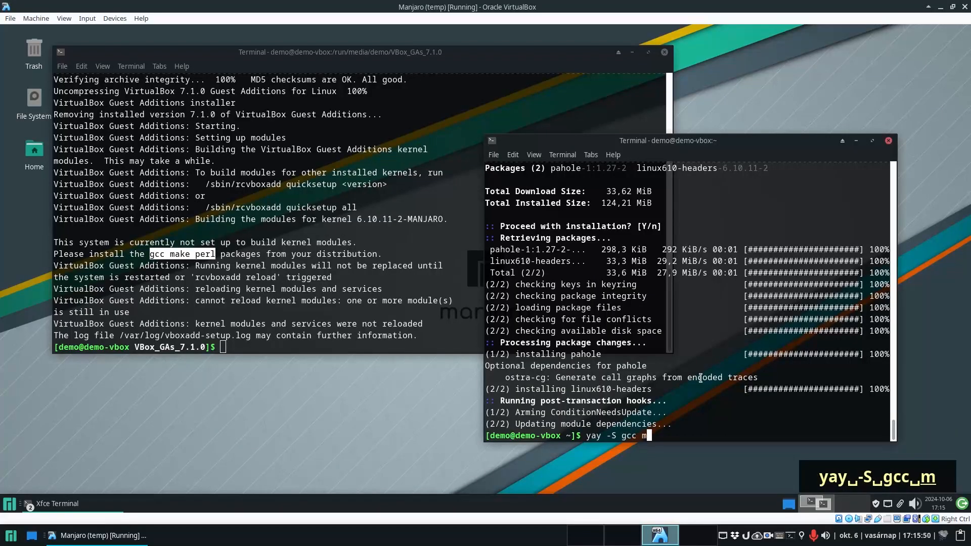
type("ake perl")
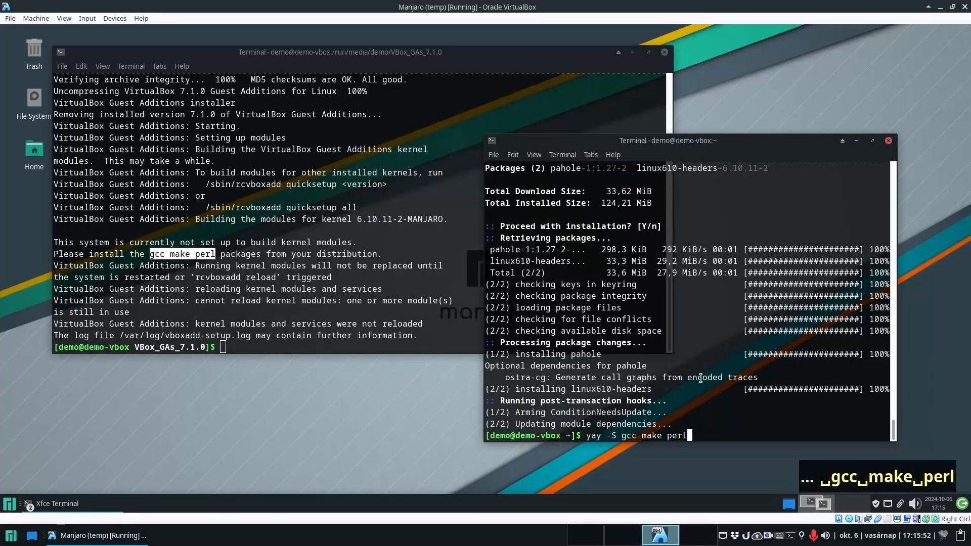
key("Return")
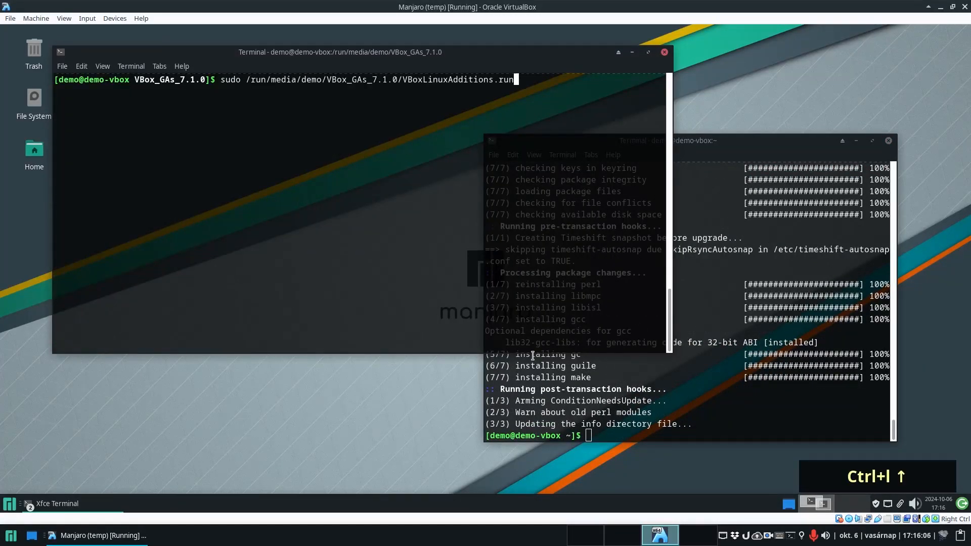
key("Return")
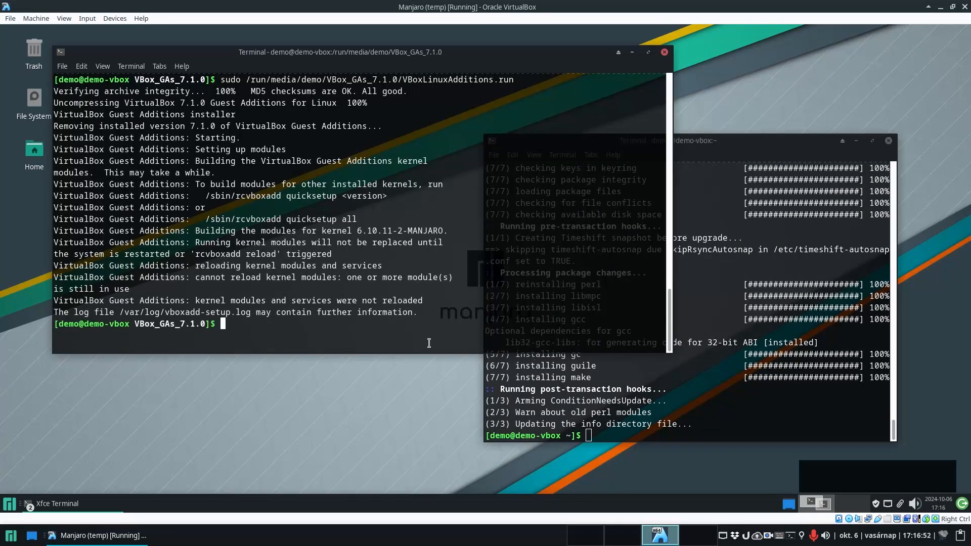
mouse_move(668, 46)
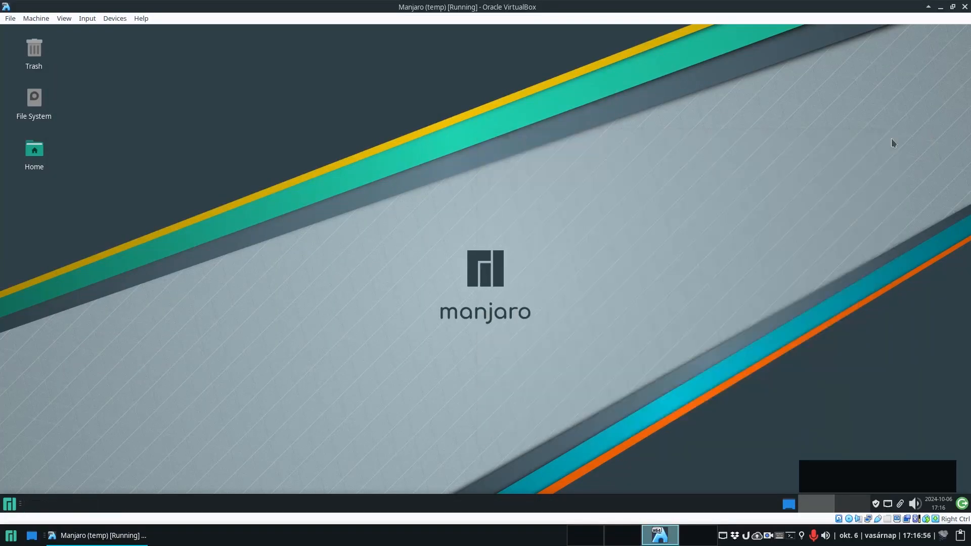
Bring up the Whisker menu on the cleared Manjaro desktop and dismiss it.
left_click(9, 535)
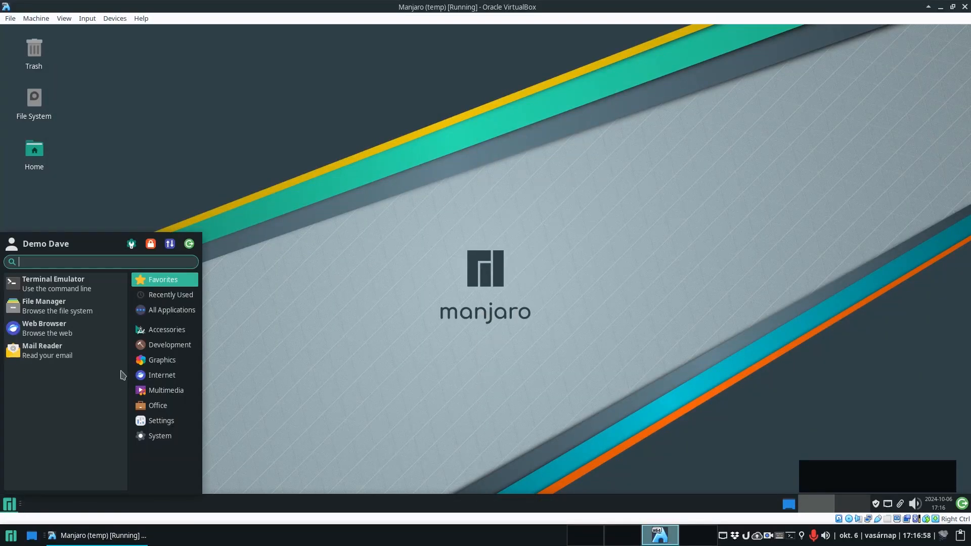
left_click(189, 244)
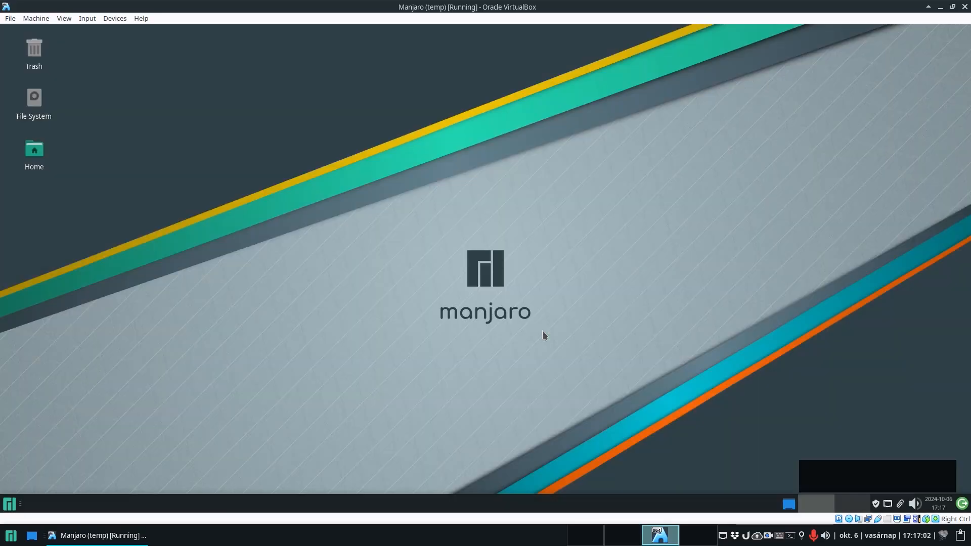
mouse_move(705, 309)
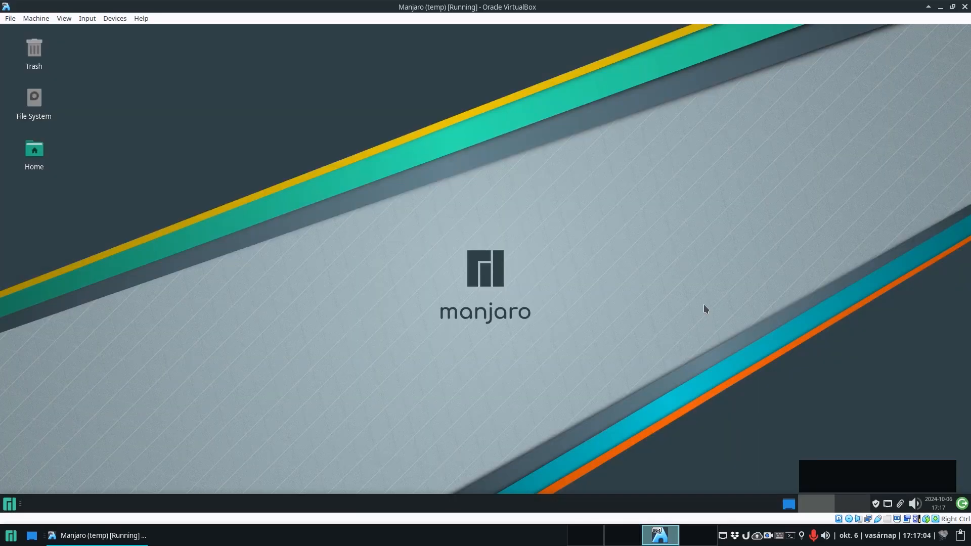